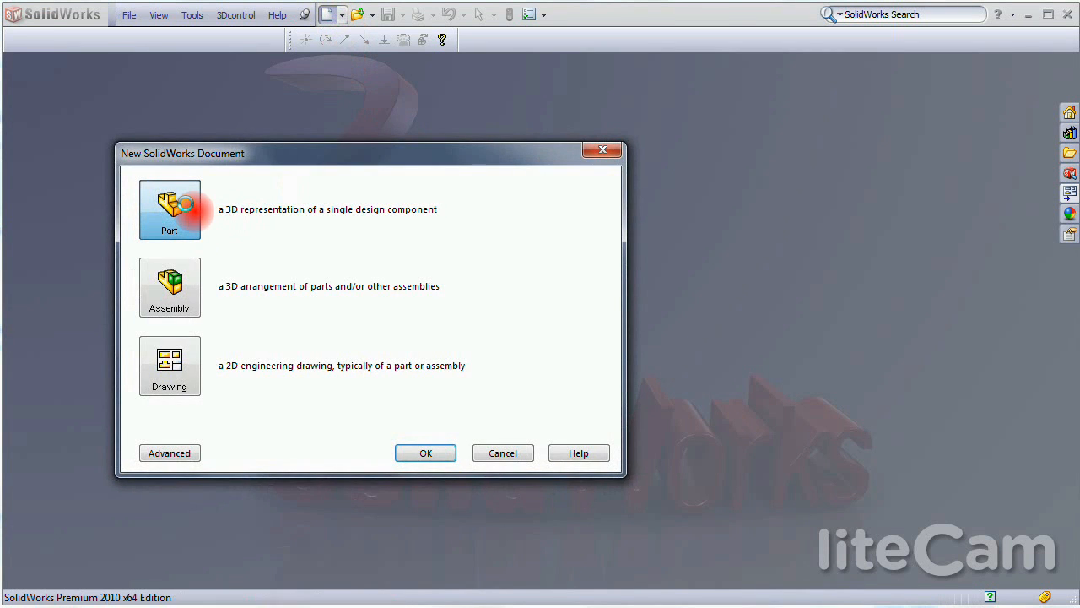
# Step: Create a new single part and select the Top Plane for sketching
pyautogui.click(425, 452)
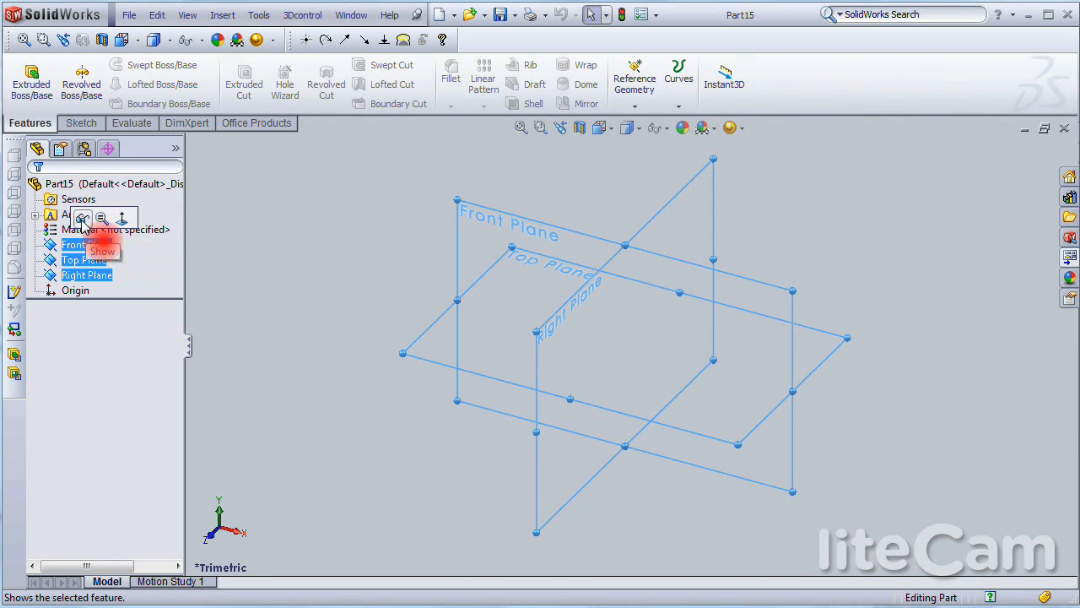
pyautogui.click(102, 250)
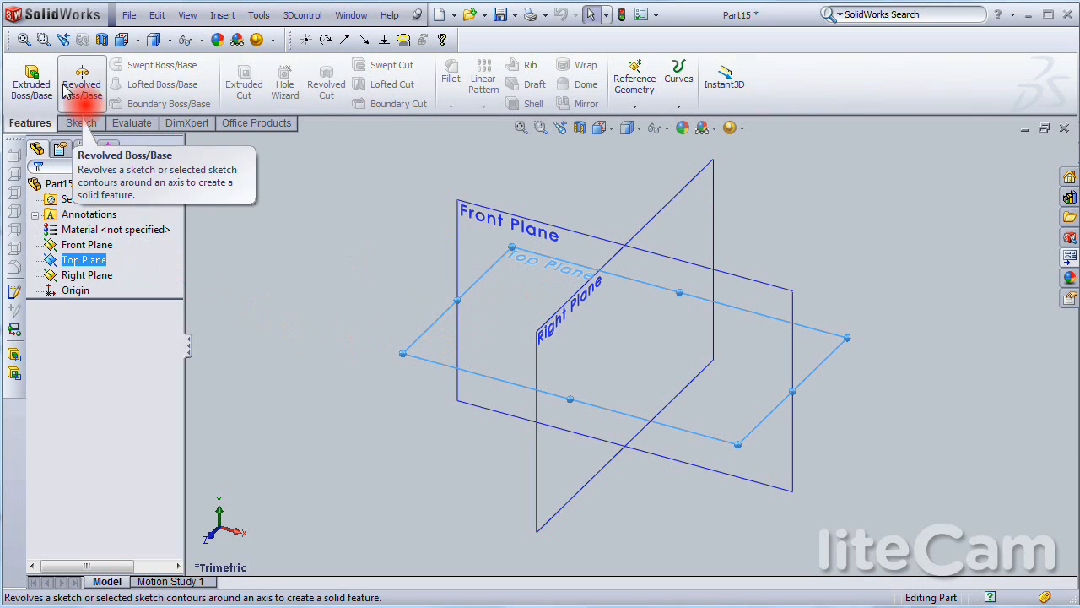
pyautogui.click(81, 122)
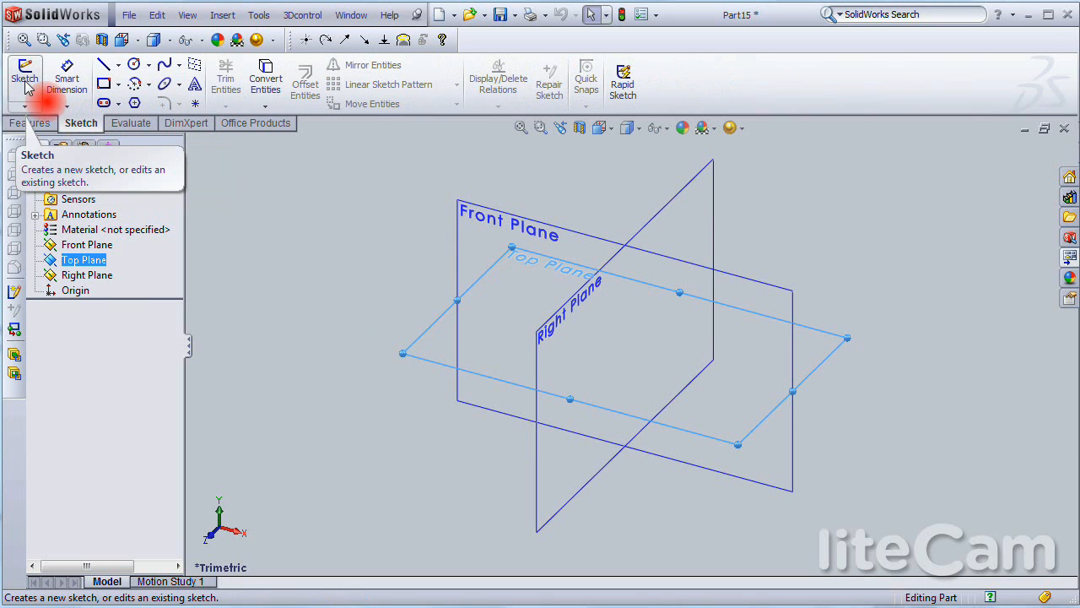
# Step: Sketch two concentric circles at the origin and add straight and angled lines crossing the outer circle
pyautogui.click(24, 77)
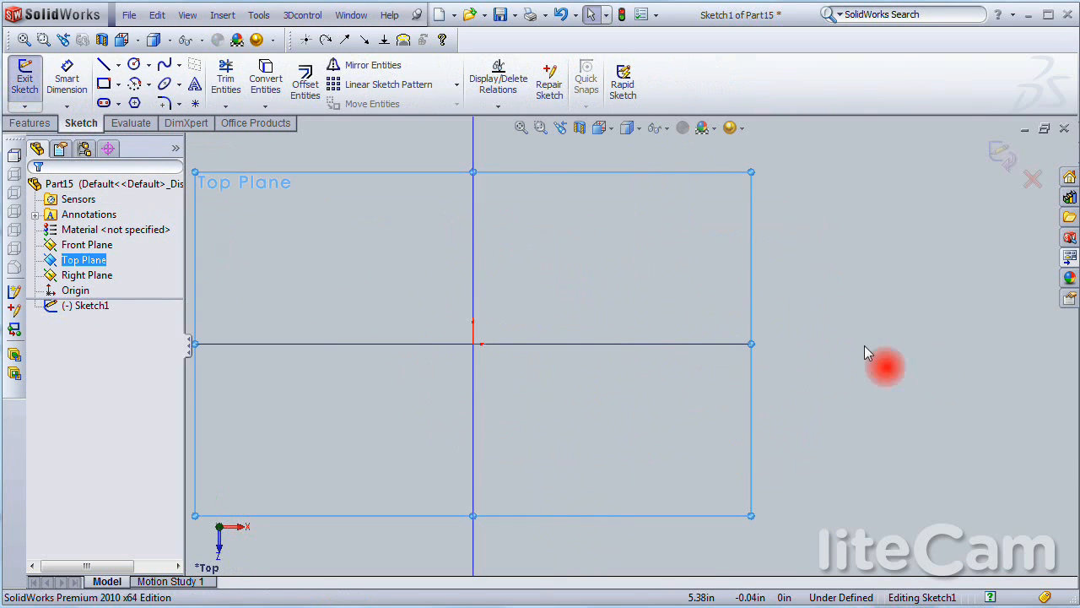
pyautogui.click(135, 64)
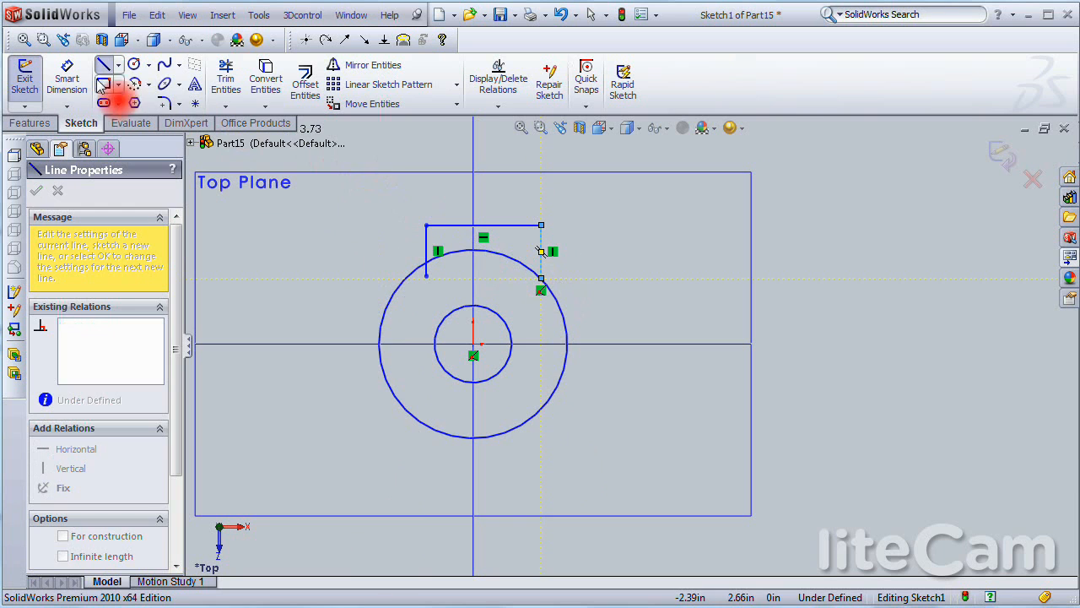
pyautogui.click(431, 422)
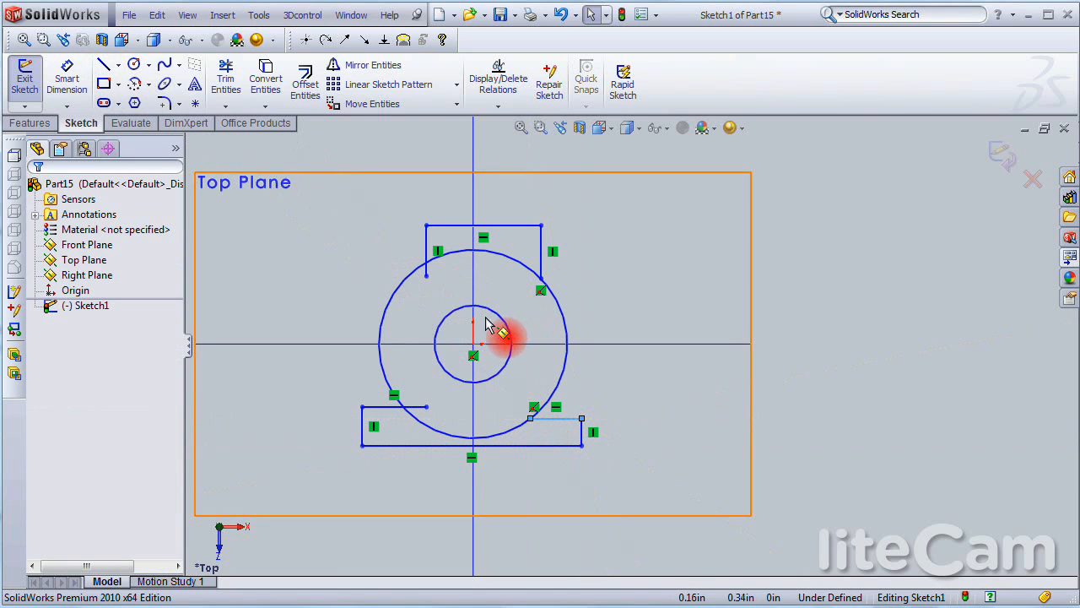
pyautogui.click(101, 64)
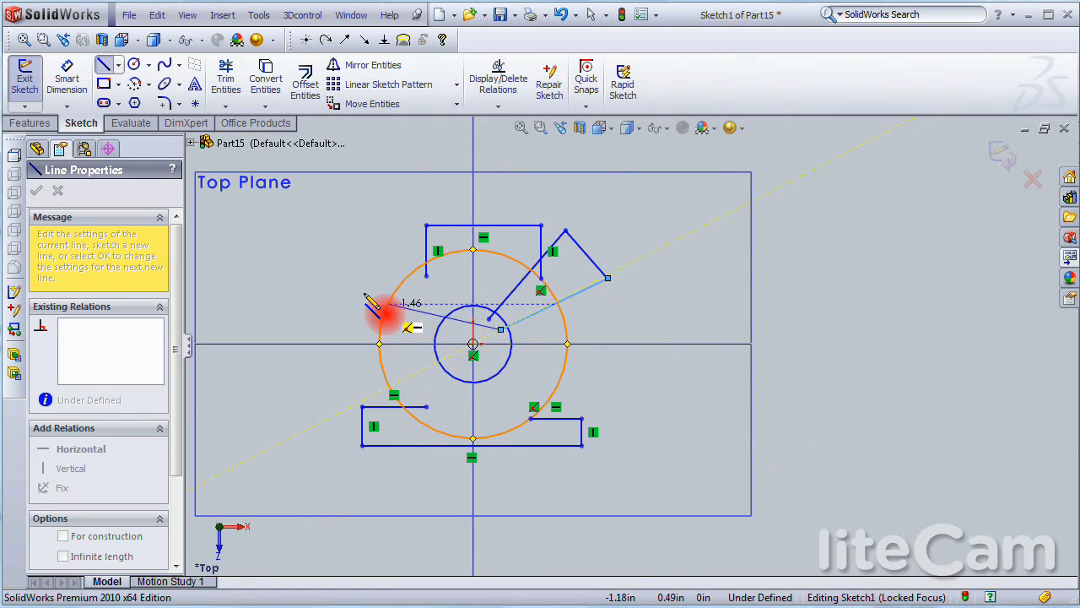
# Step: Trim the excess arcs and line ends into one closed outline around the small circle
pyautogui.click(37, 189)
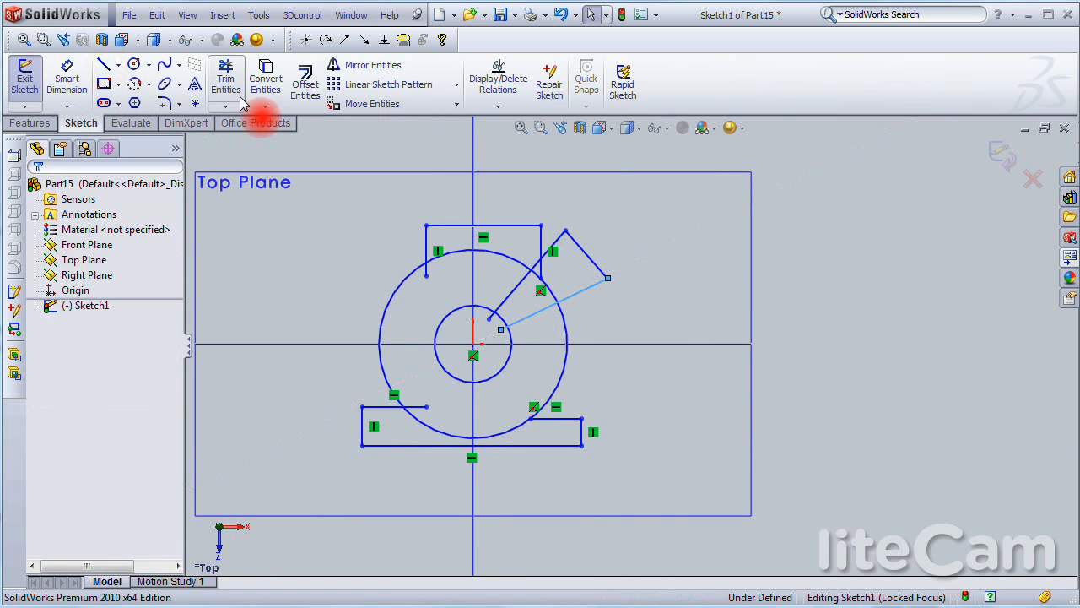
pyautogui.click(226, 81)
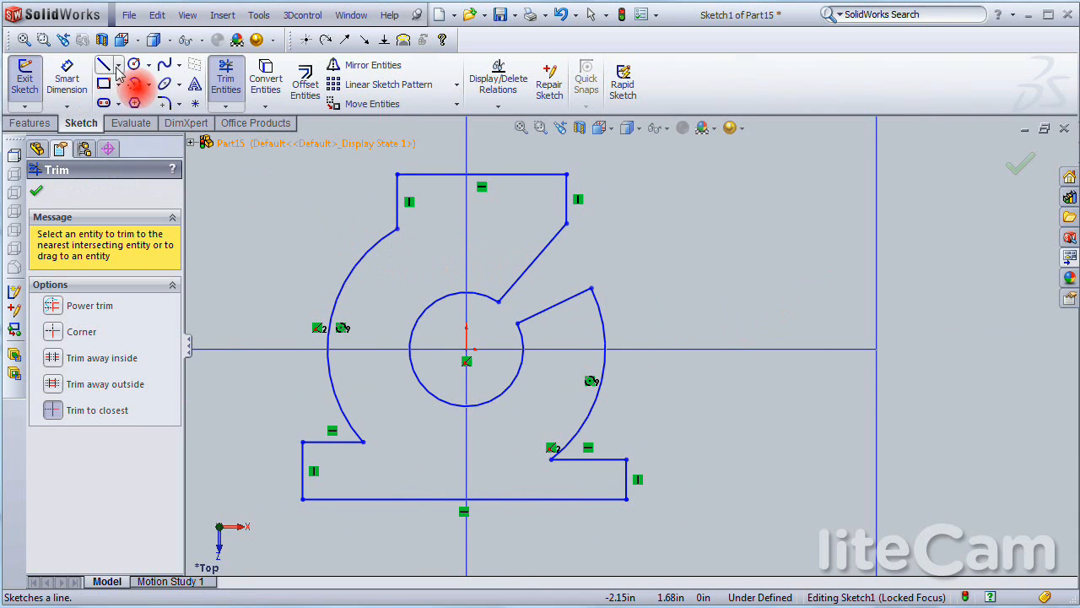
pyautogui.click(103, 64)
pyautogui.write('1.')
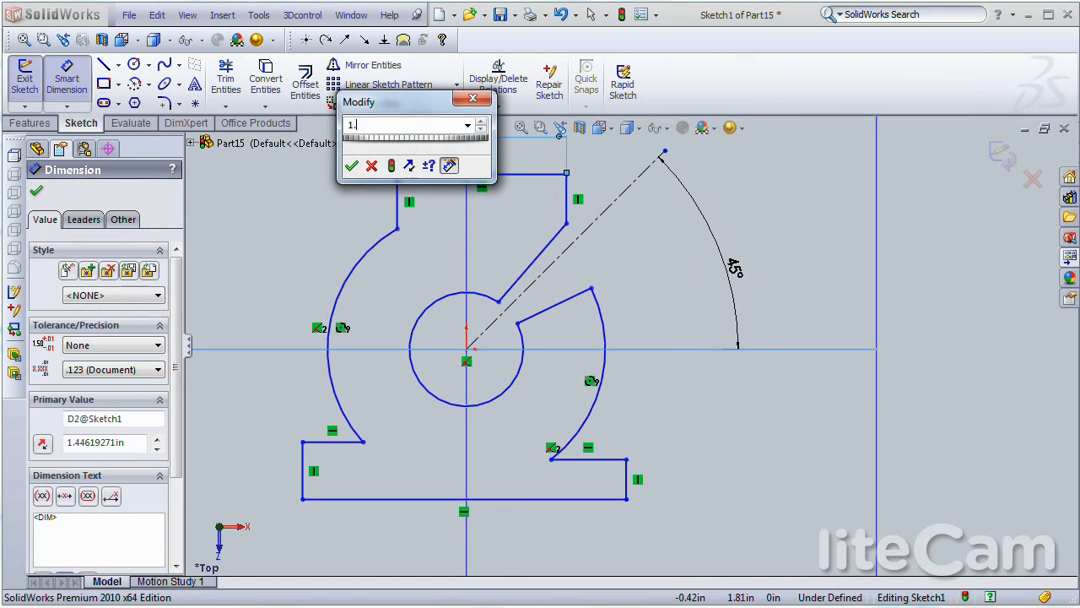
# Step: Dimension the 1.500 top width, 2.750 bottom width and 1.250 height
pyautogui.click(351, 165)
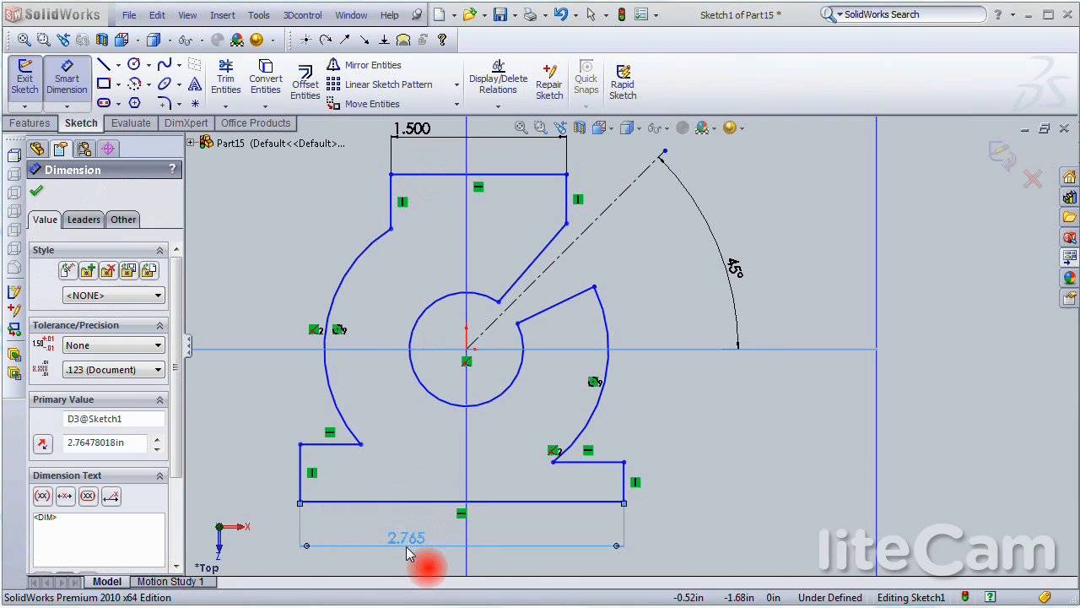
pyautogui.doubleClick(407, 537)
pyautogui.write('2.750')
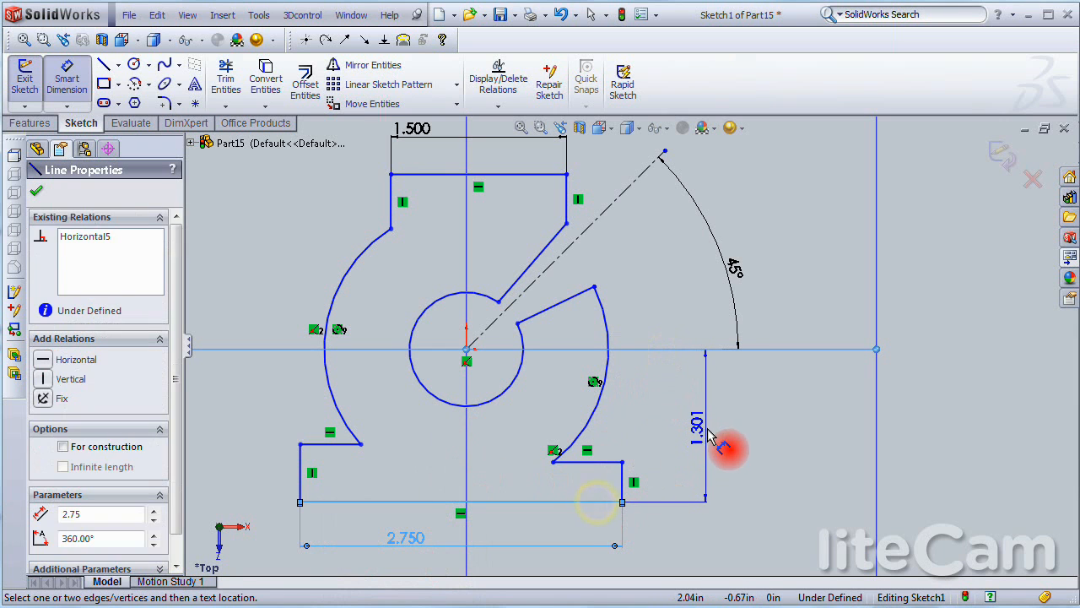
pyautogui.click(708, 422)
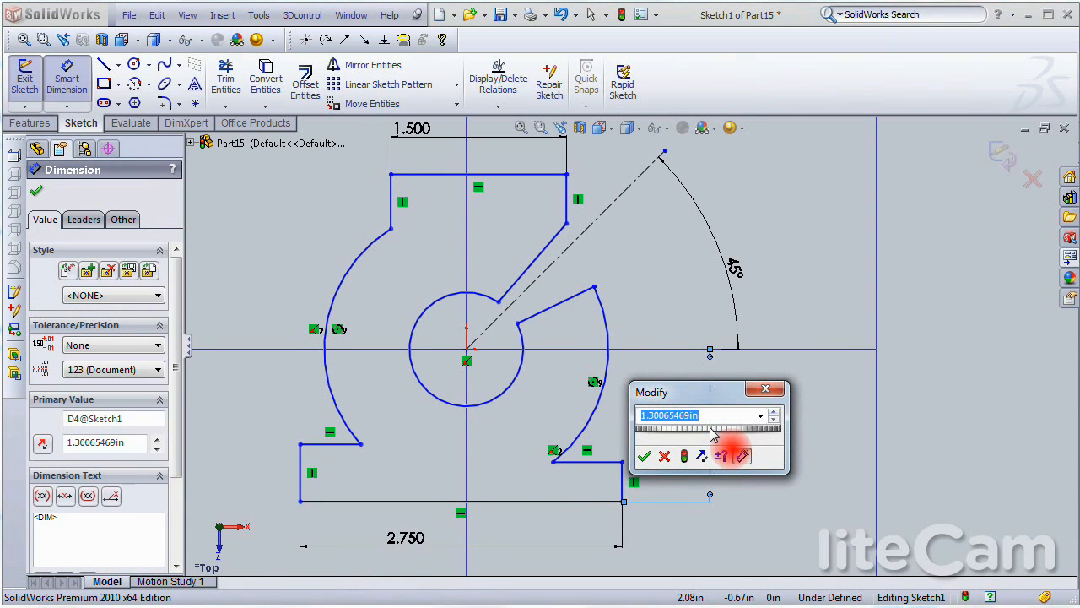
pyautogui.write('1.25')
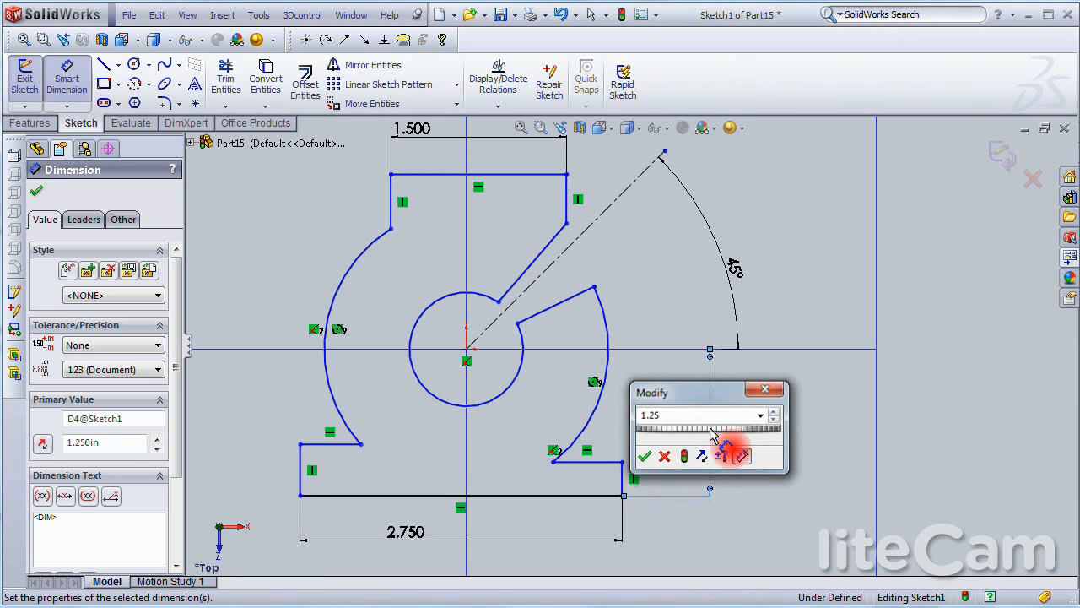
pyautogui.click(645, 455)
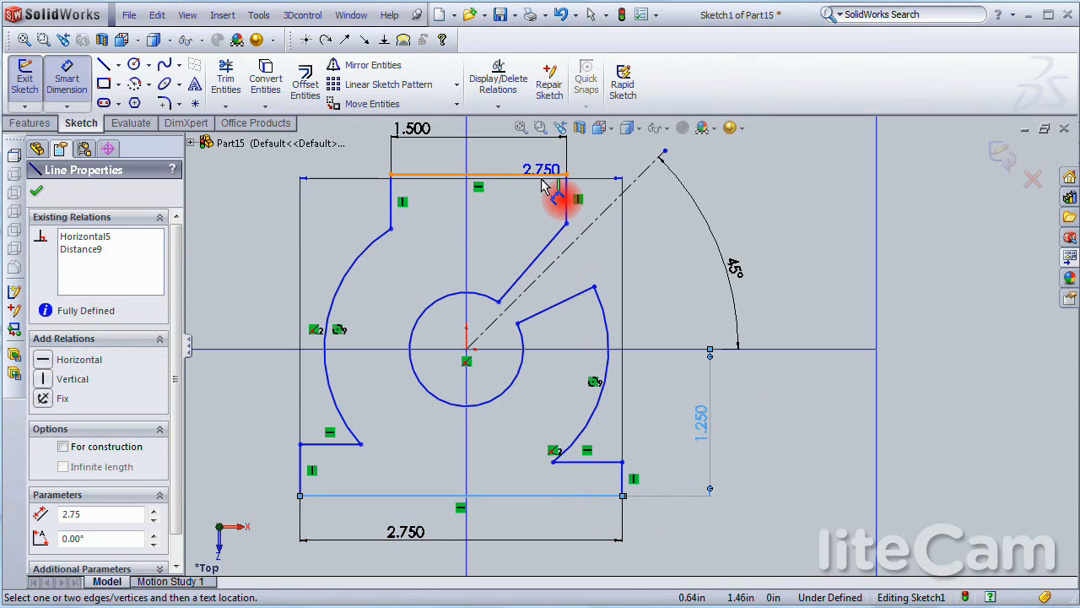
# Step: Add the 2.750 vertical distance and select the small circle for its radius
pyautogui.click(813, 397)
pyautogui.write('2.7')
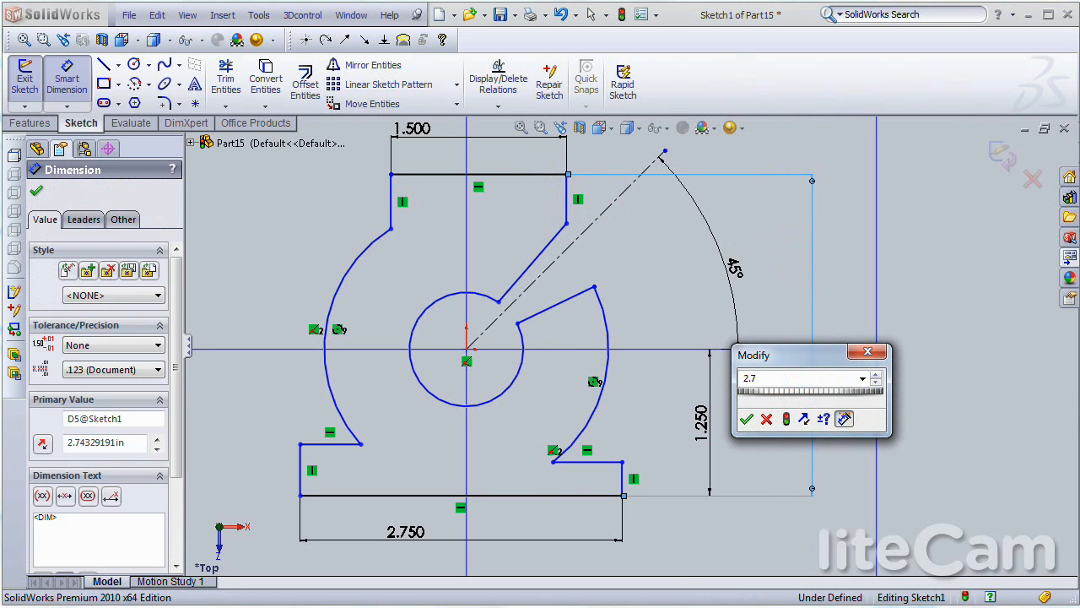
pyautogui.click(746, 418)
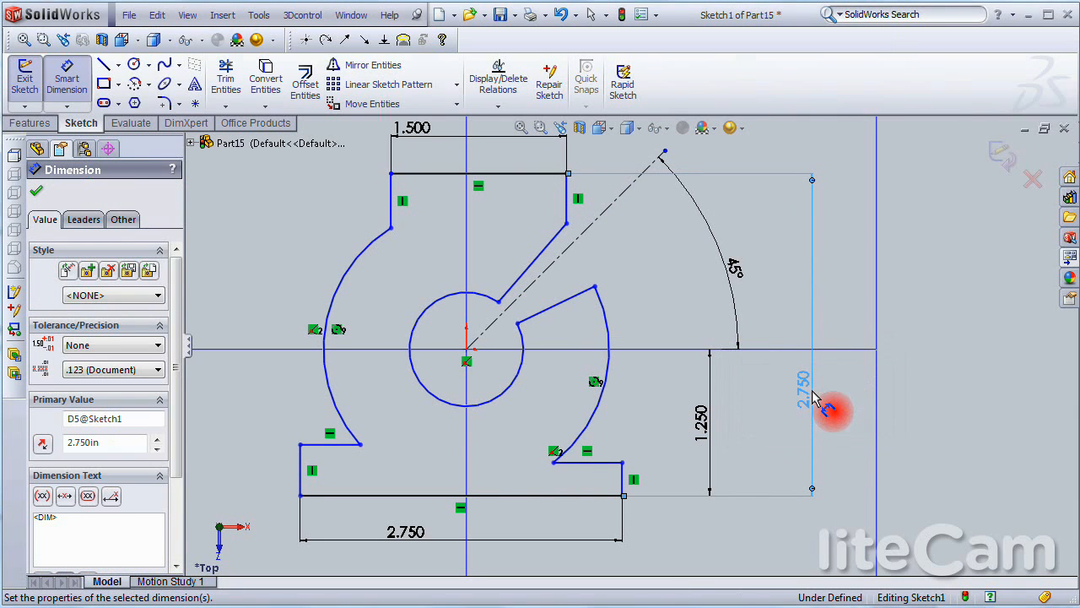
pyautogui.click(443, 472)
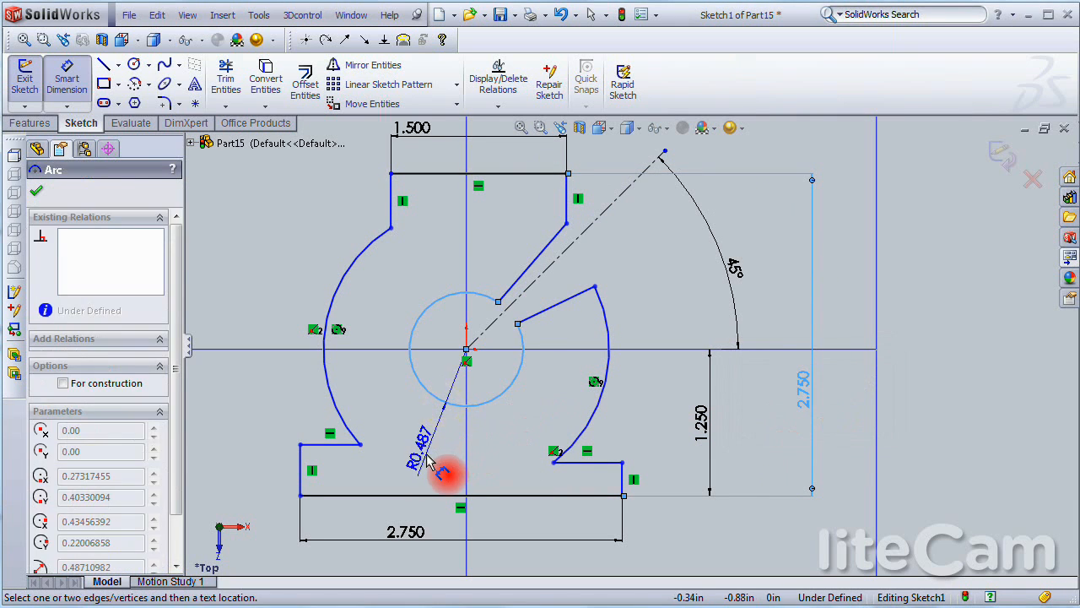
# Step: Dimension the inner circle R0.500, the outer arc R1.188 (2.375/2) and the short left edge 0.313 (5/16)
pyautogui.click(439, 460)
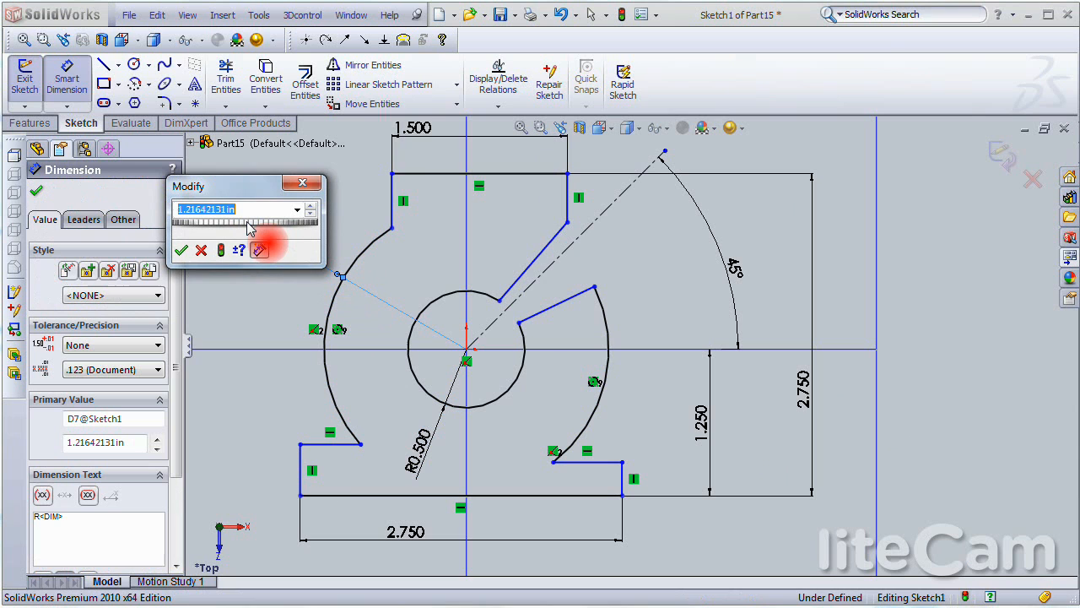
pyautogui.write('2.375/')
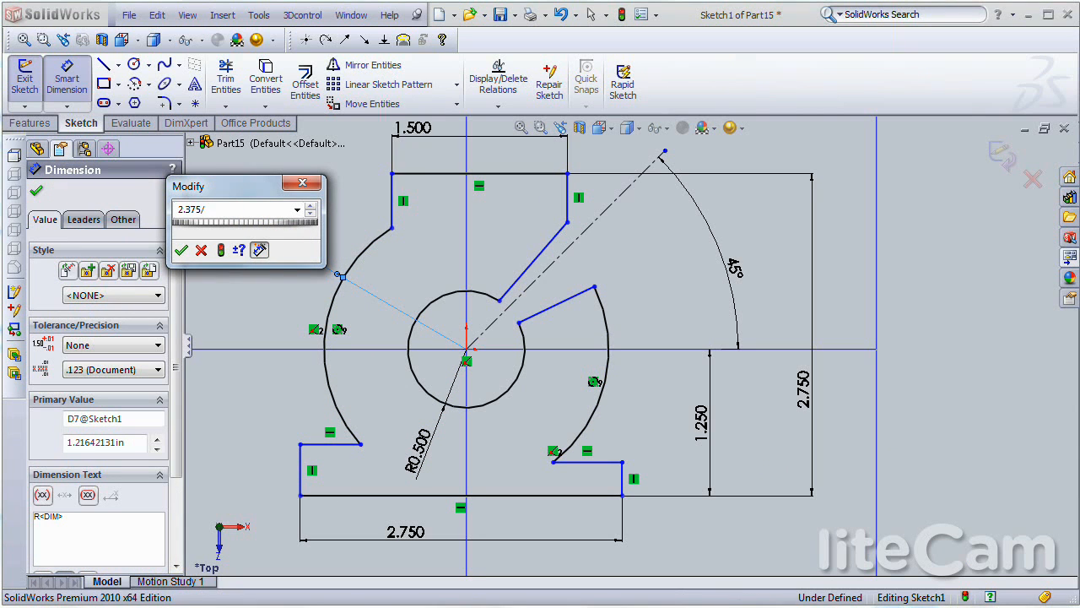
pyautogui.click(180, 250)
pyautogui.write('5')
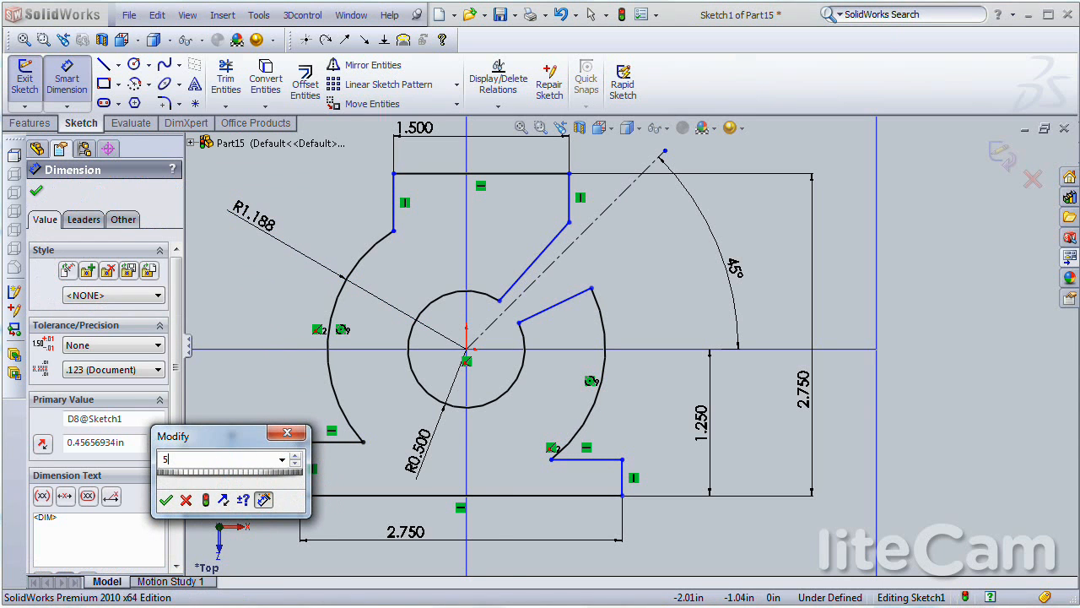
pyautogui.write('/16')
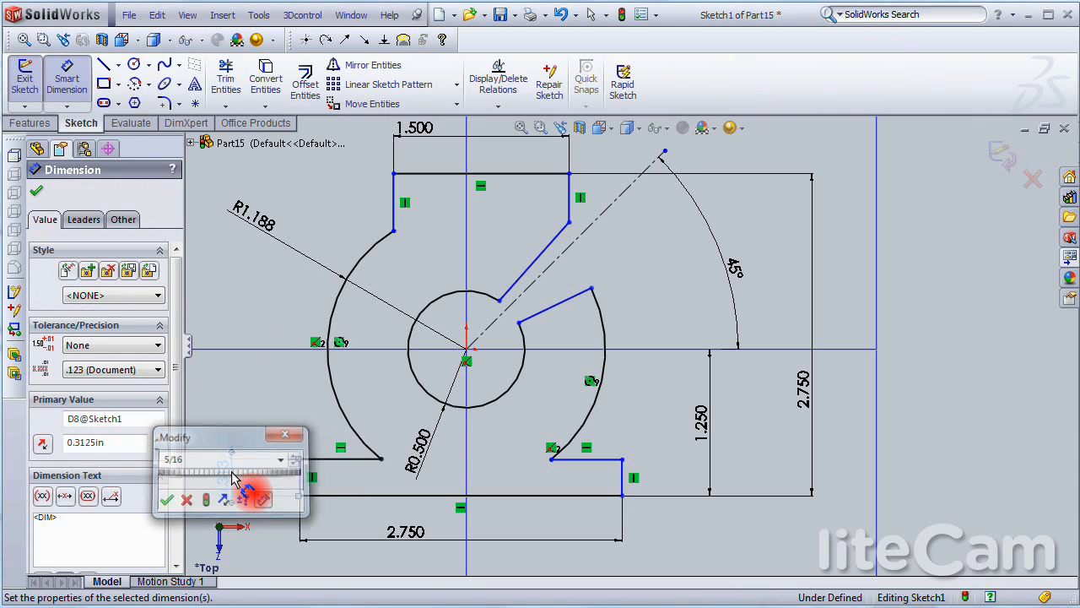
pyautogui.click(167, 499)
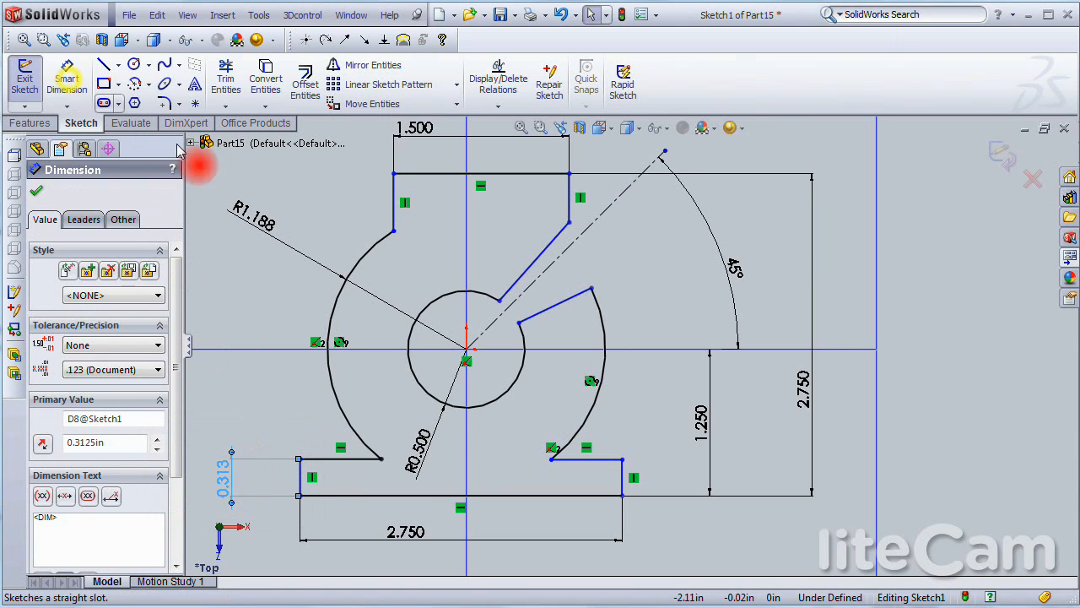
pyautogui.click(459, 496)
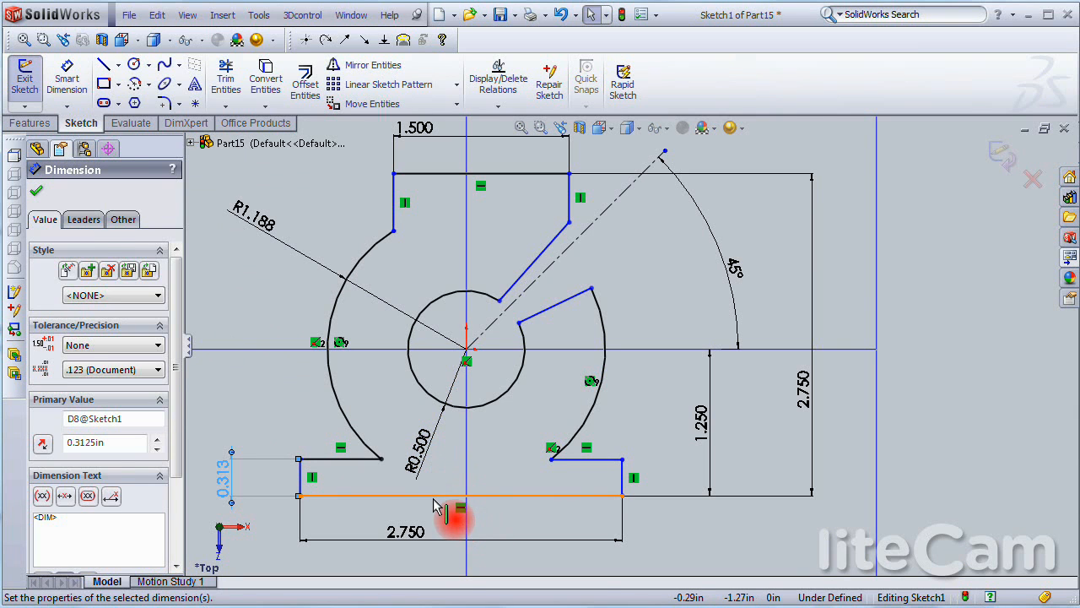
# Step: Center the top edge by making its point coincident with the Right Plane
pyautogui.click(37, 189)
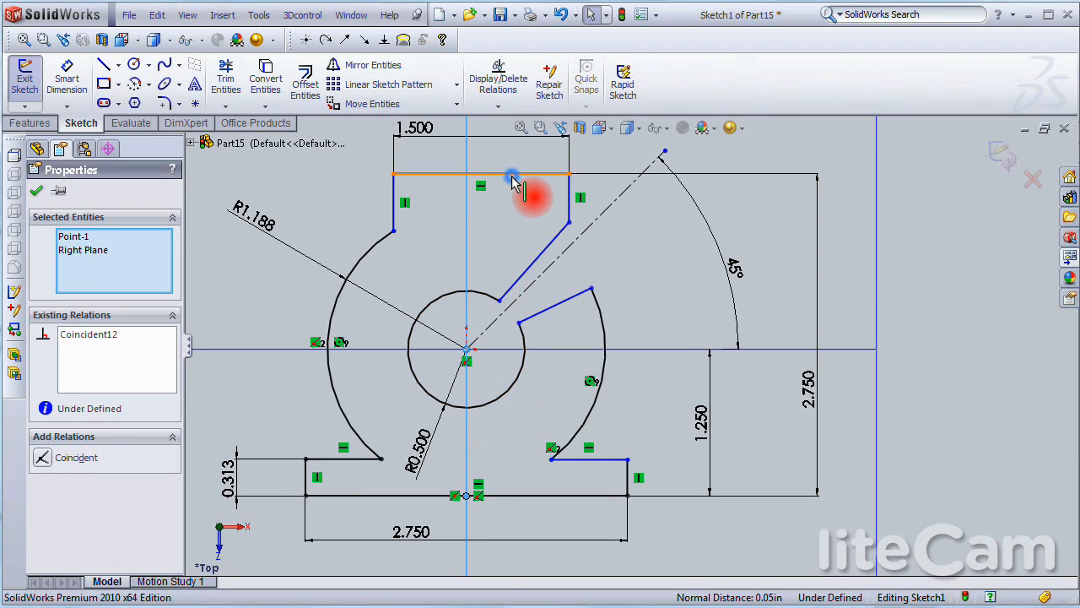
pyautogui.click(481, 174)
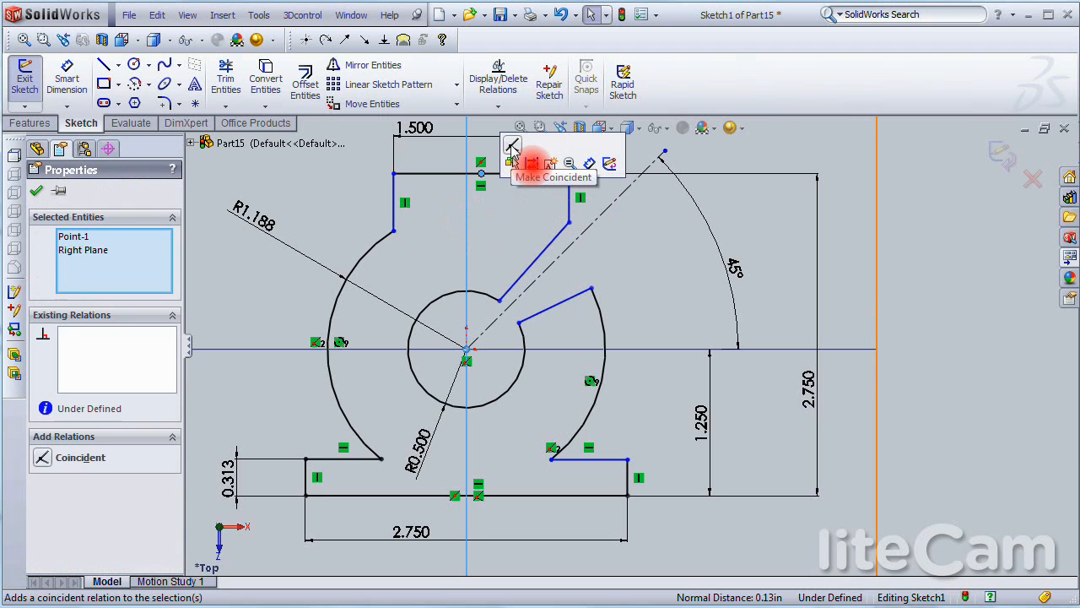
pyautogui.click(513, 145)
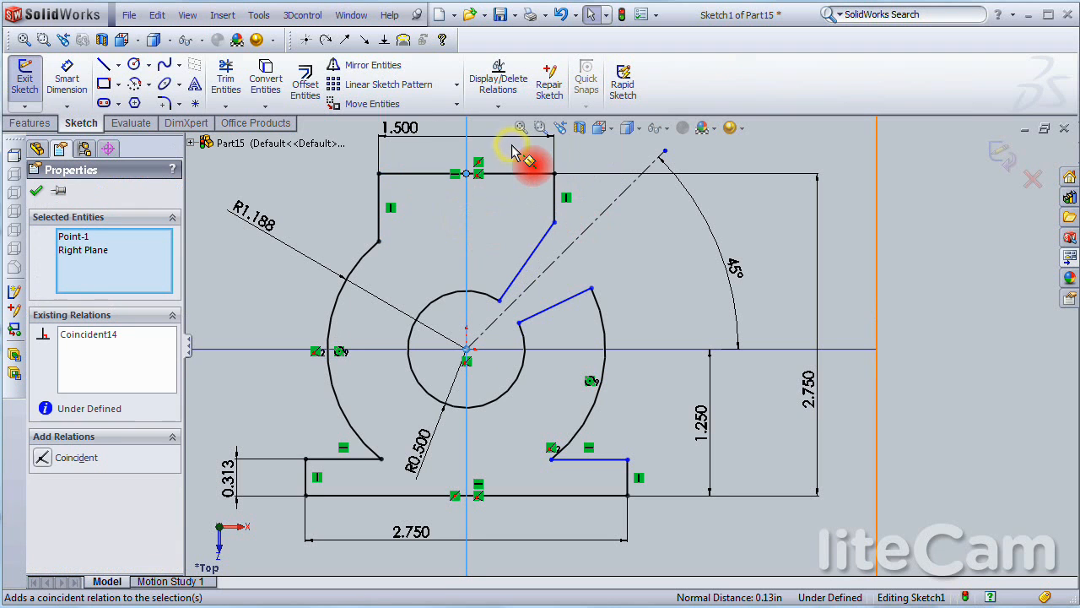
pyautogui.click(37, 190)
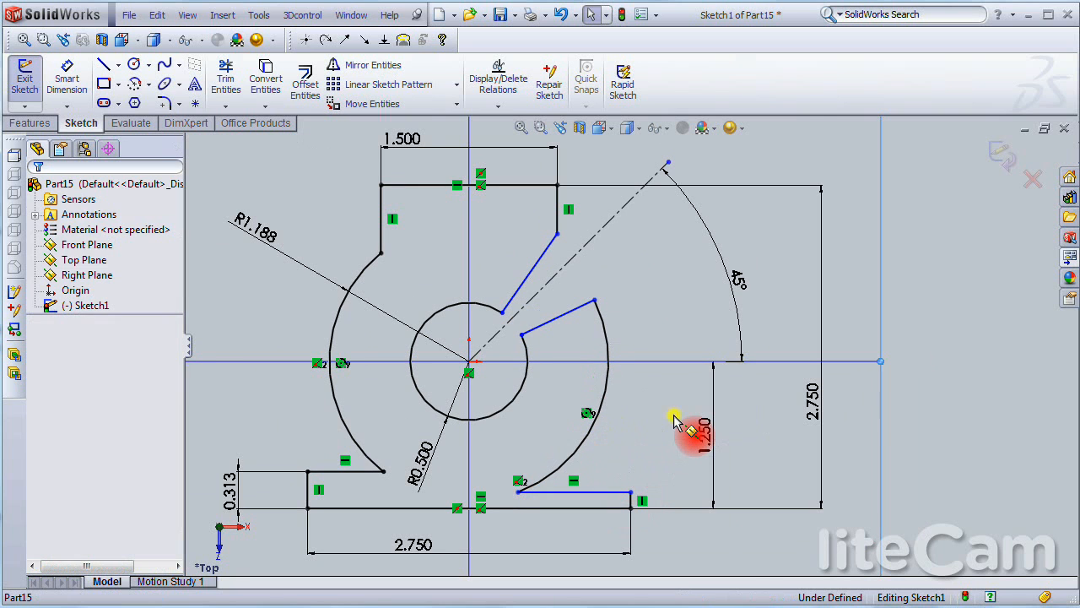
# Step: Make the bottom edge segments collinear and the two slot side lines parallel
pyautogui.click(574, 493)
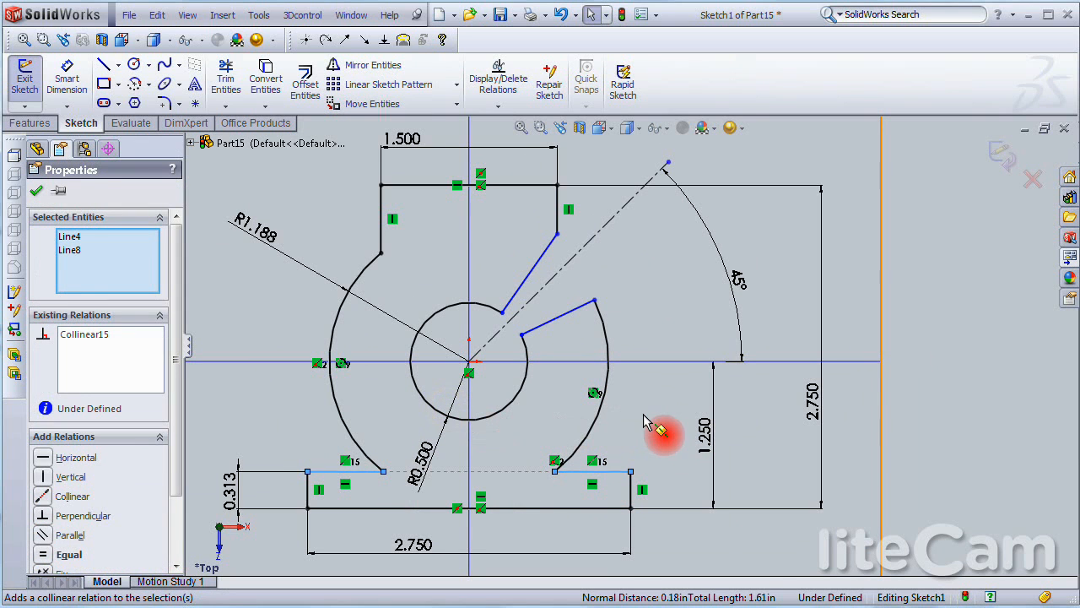
pyautogui.click(38, 189)
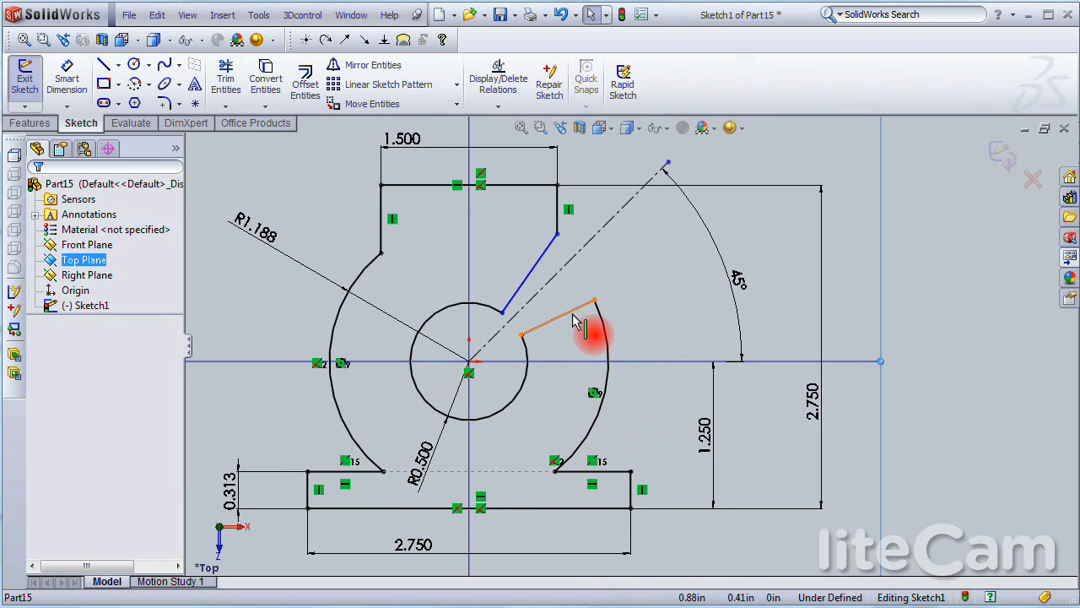
pyautogui.click(591, 334)
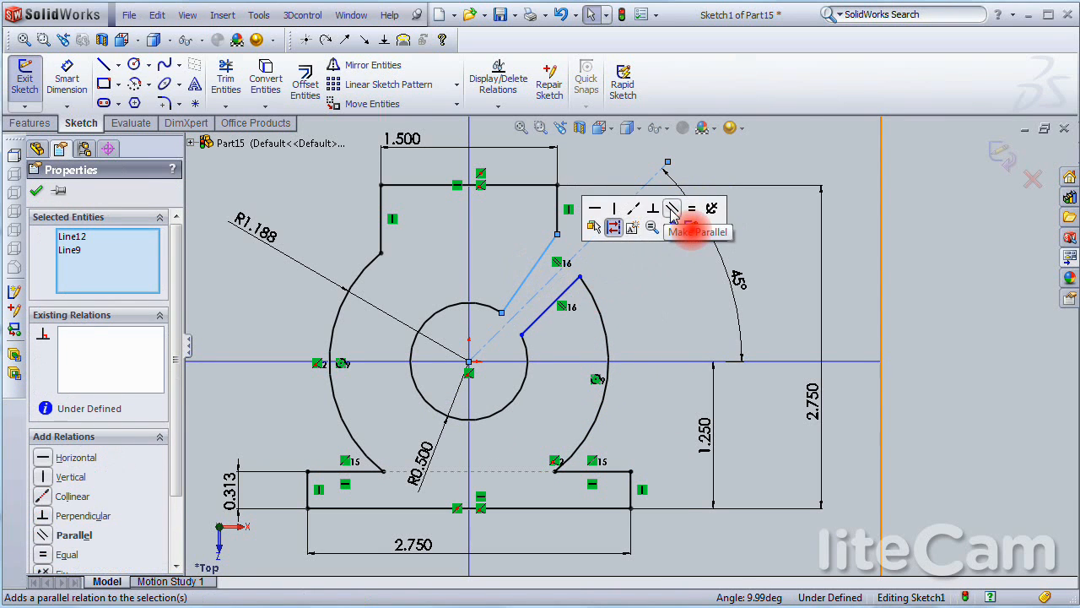
pyautogui.click(672, 209)
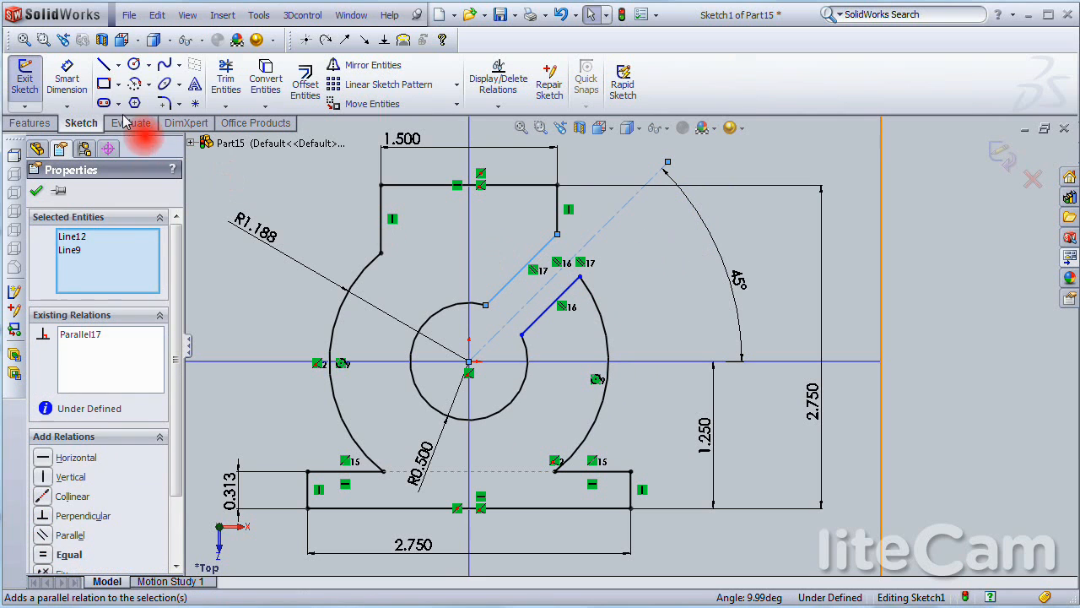
# Step: Dimension the slot width as 3/8 between its side lines
pyautogui.click(37, 189)
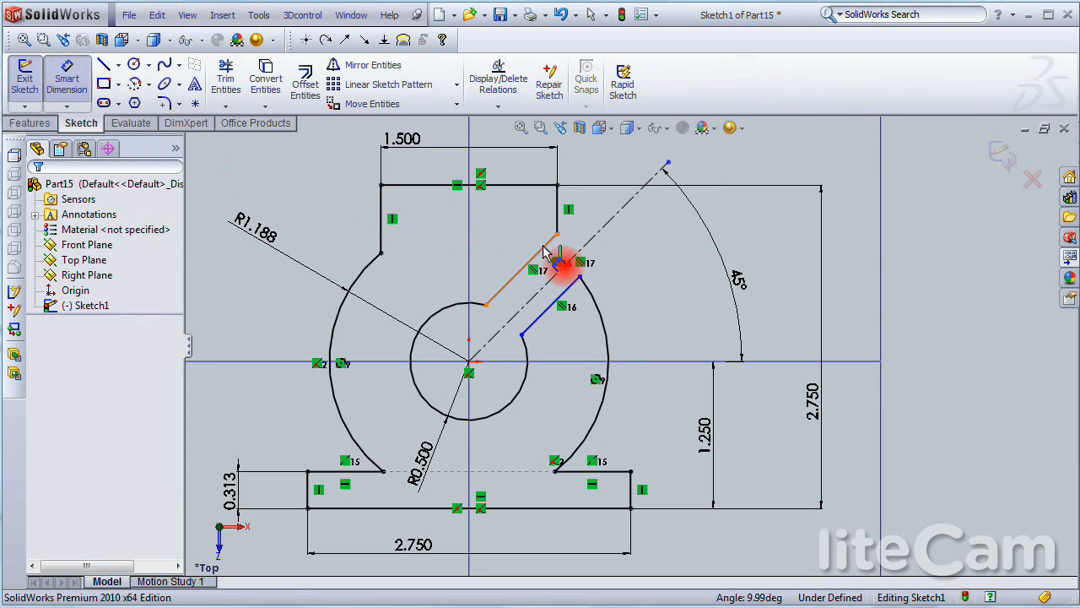
pyautogui.click(560, 262)
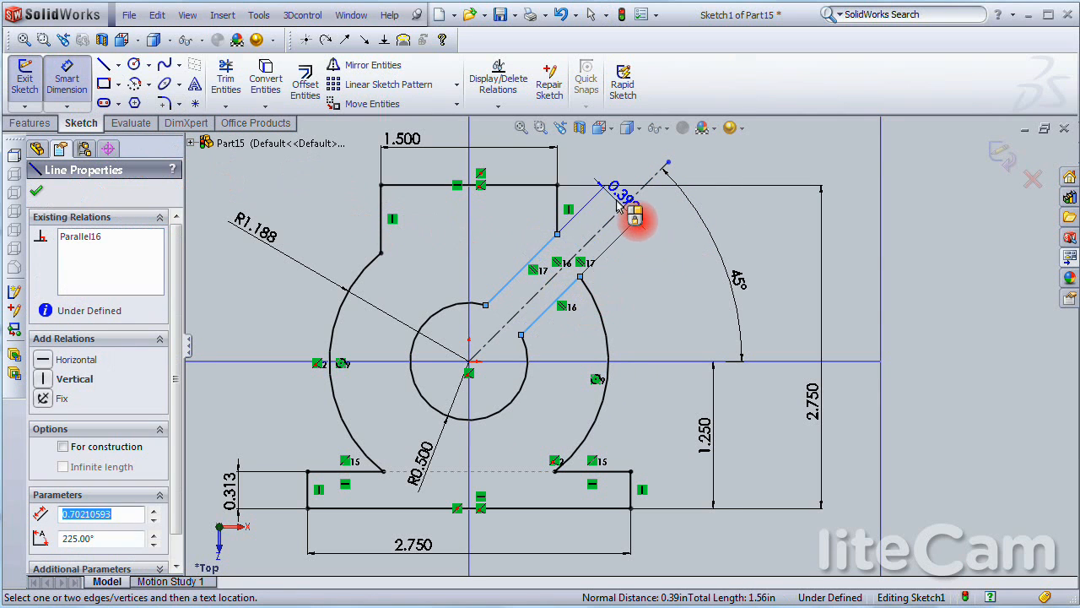
pyautogui.click(638, 206)
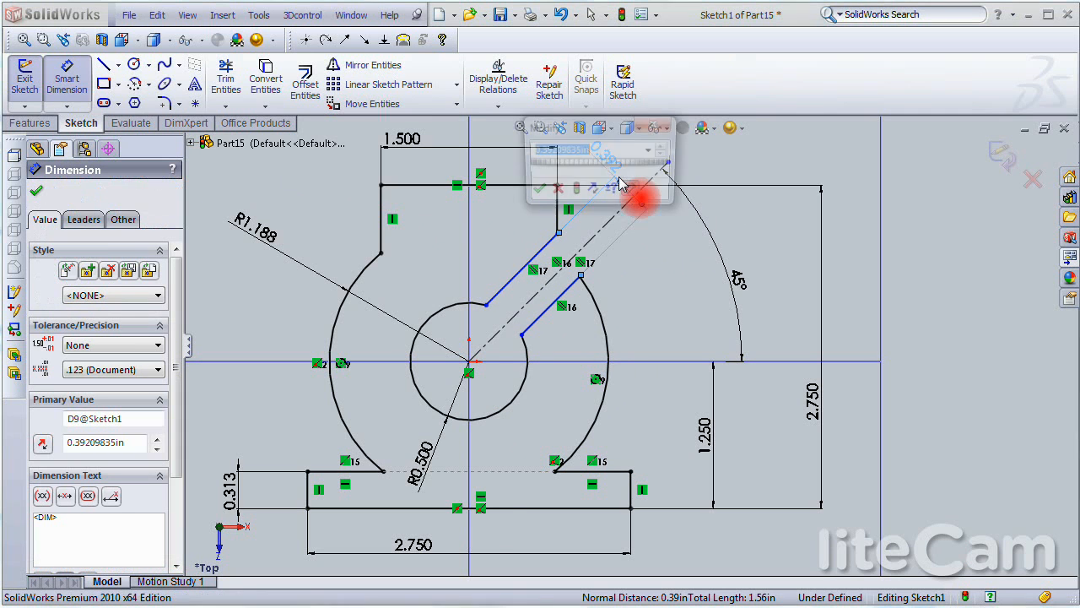
pyautogui.write('3/8')
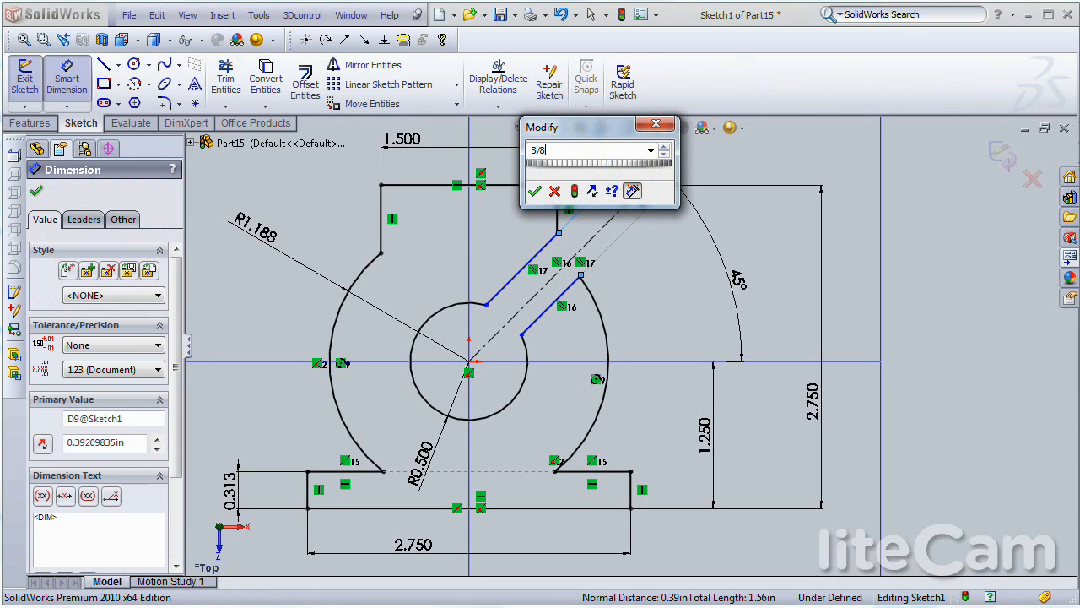
pyautogui.click(533, 191)
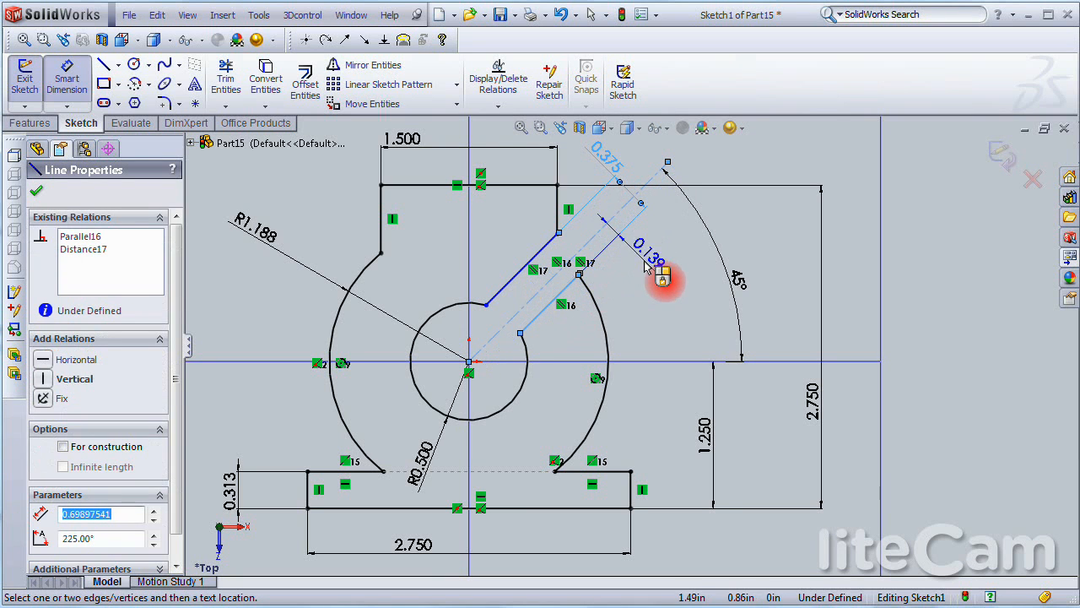
# Step: Dimension a slot line 3/16 from the centerline, fully defining the sketch
pyautogui.click(650, 262)
pyautogui.write('3')
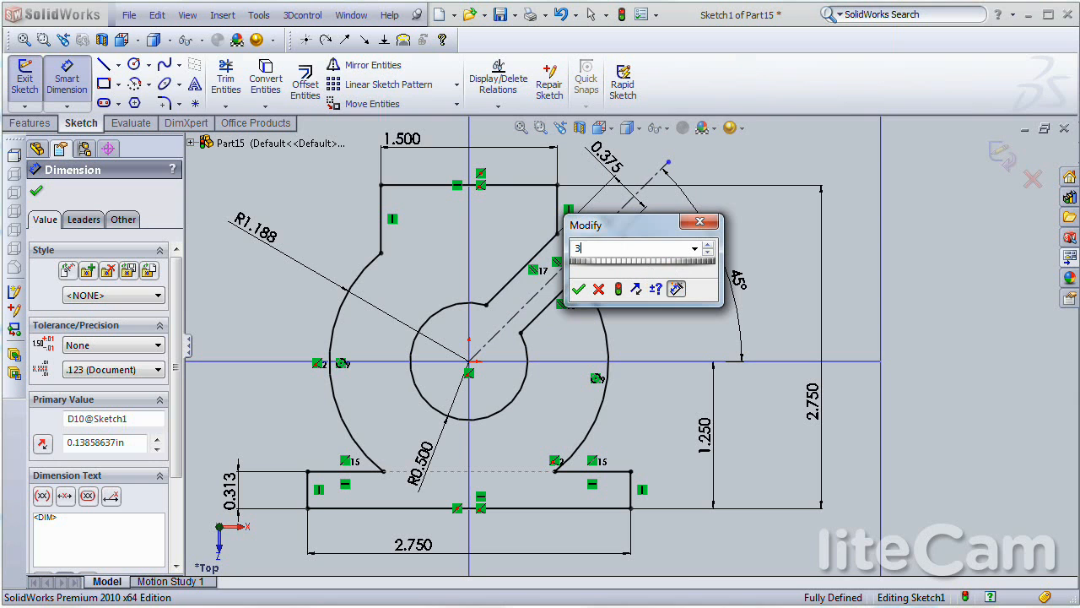
pyautogui.write('/16')
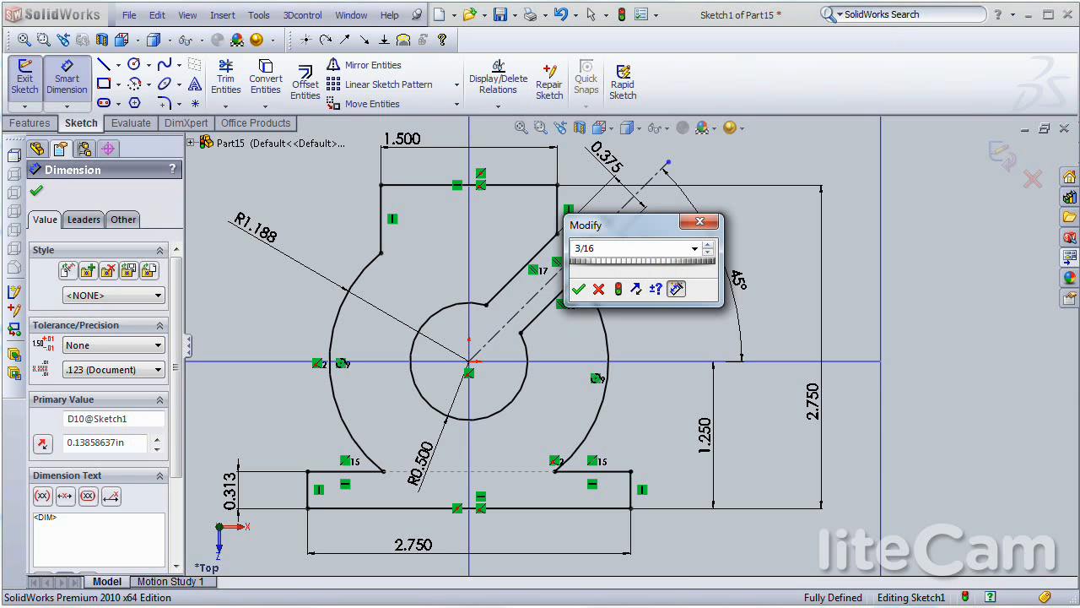
pyautogui.click(577, 289)
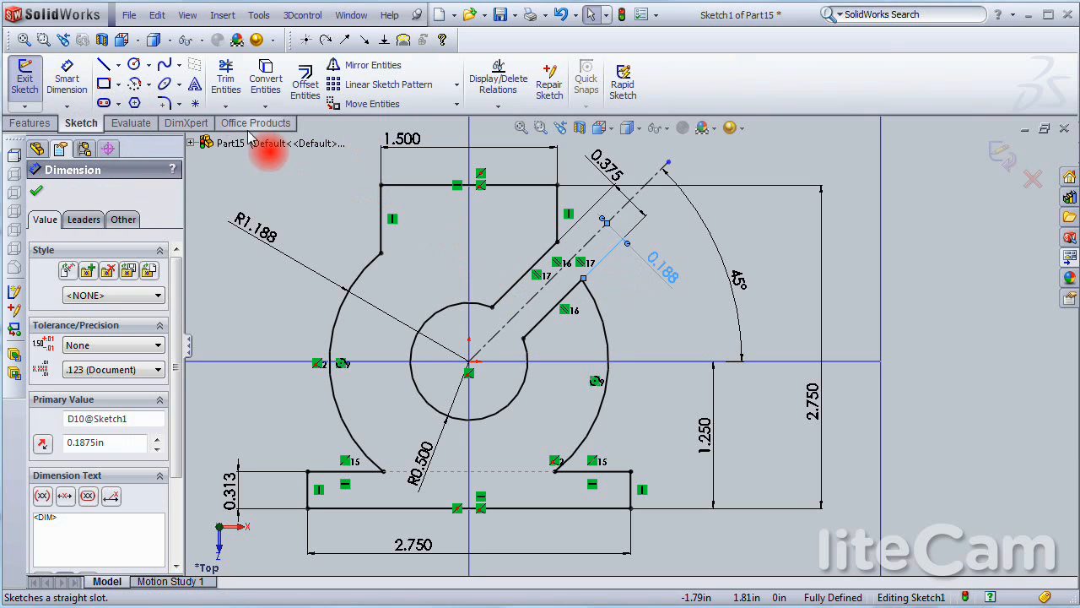
# Step: Add 0.125 in sketch fillets at the lower-left notch corners
pyautogui.click(166, 104)
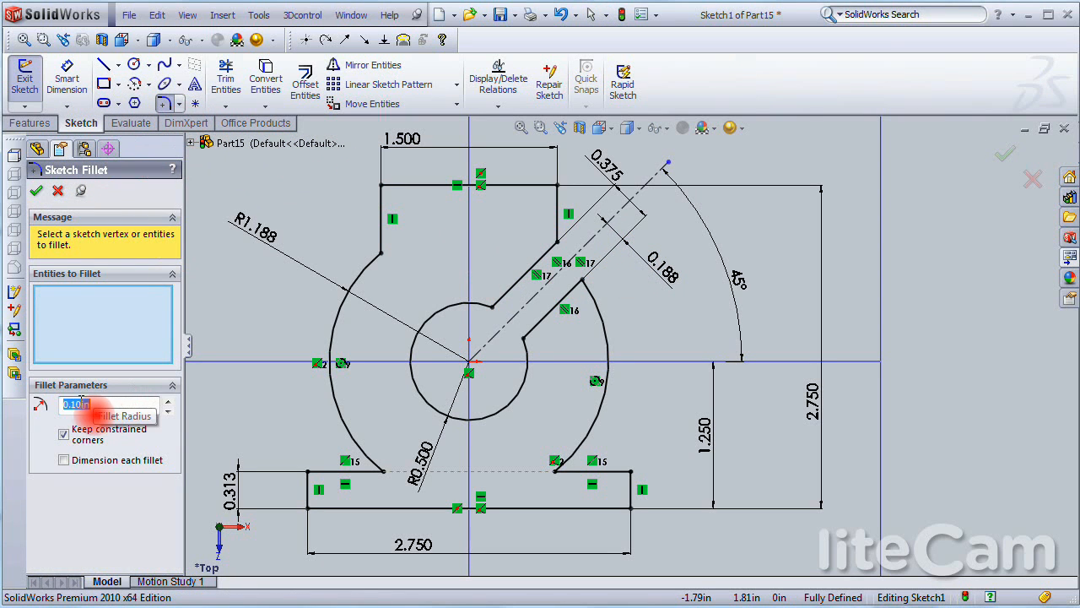
pyautogui.click(108, 404)
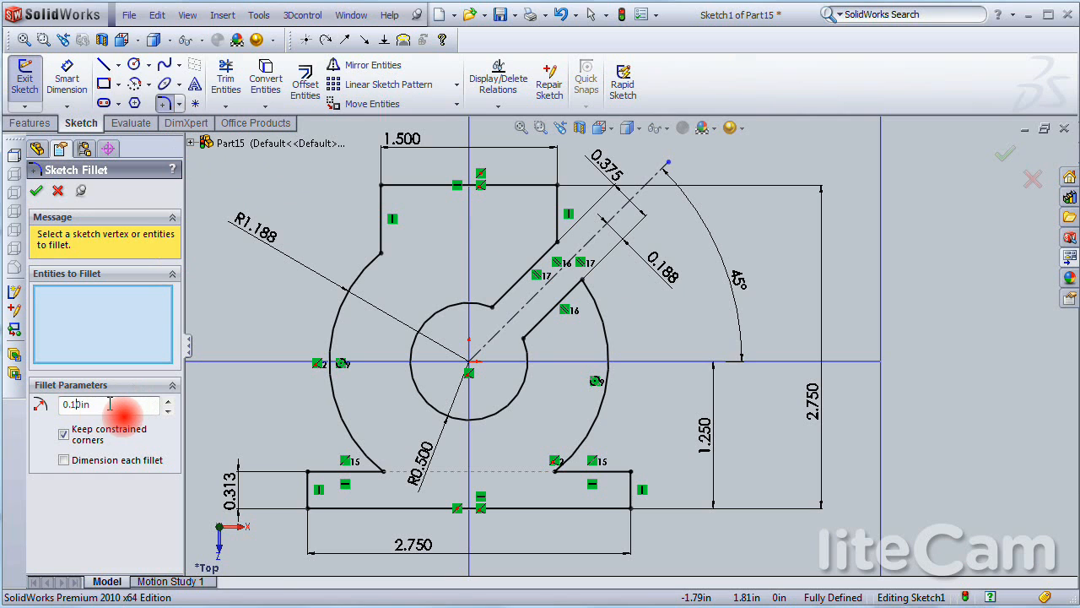
pyautogui.write('0.1250in')
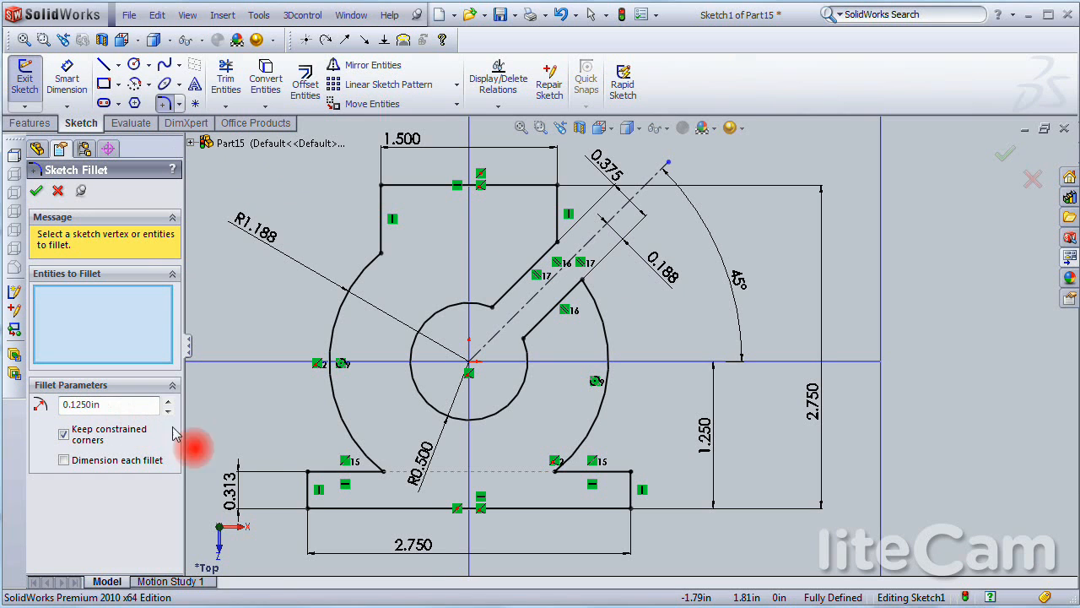
pyautogui.click(337, 469)
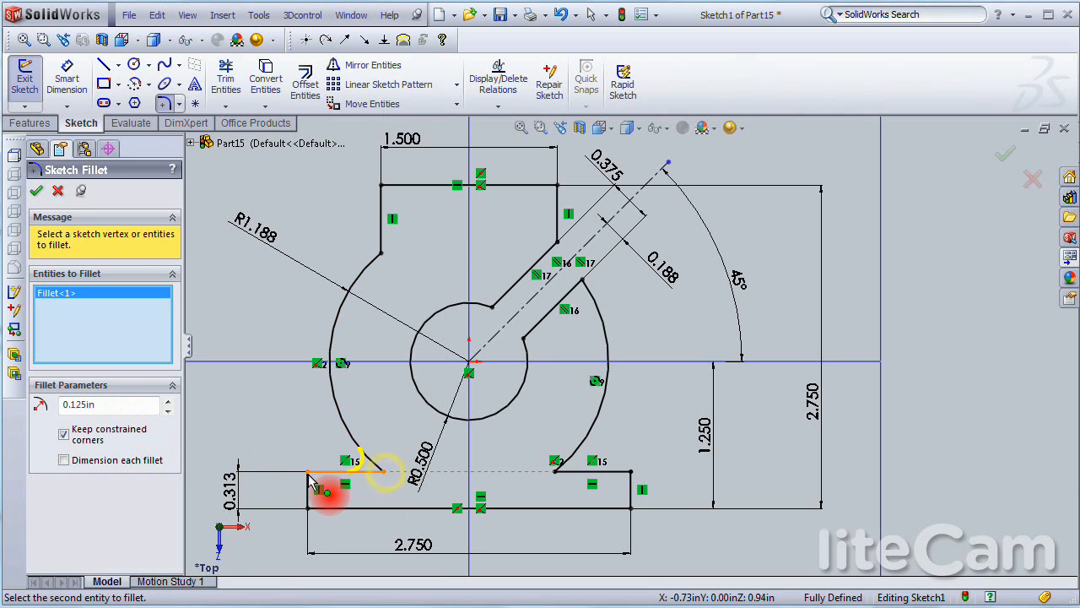
pyautogui.click(318, 471)
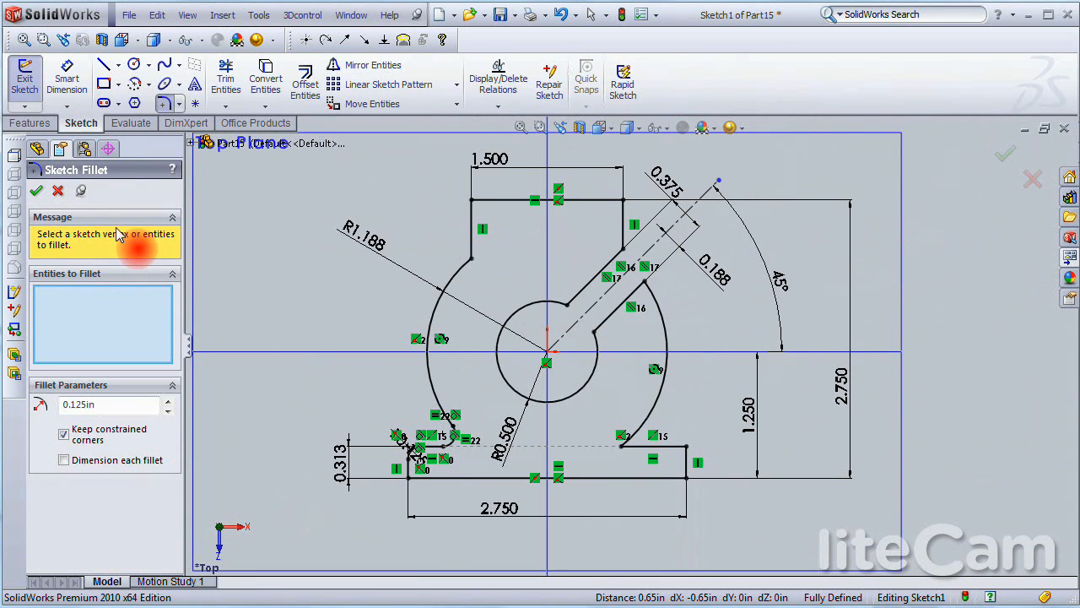
pyautogui.click(37, 189)
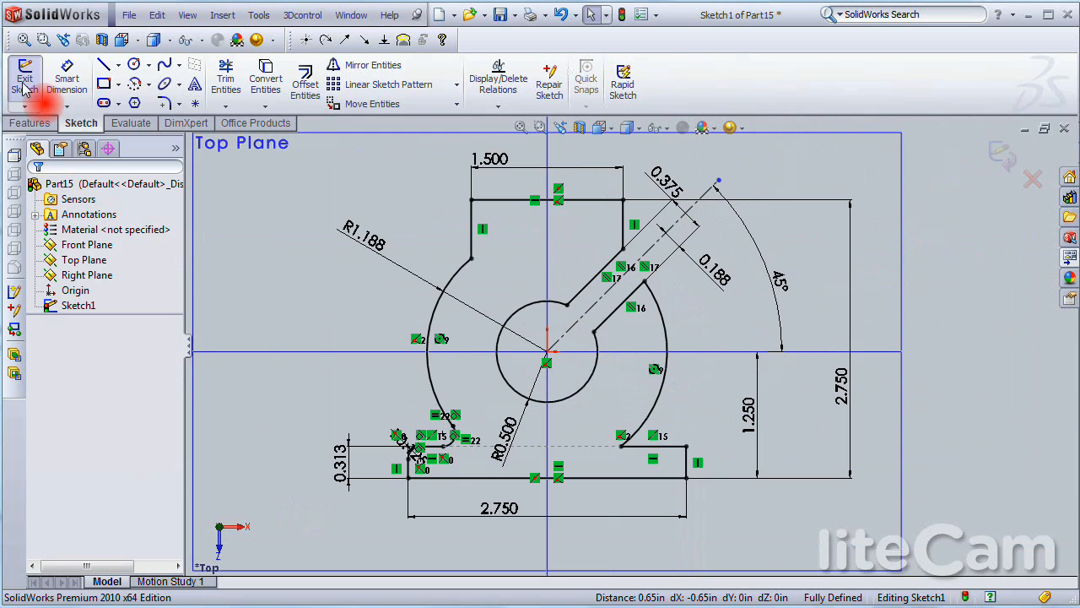
# Step: Exit the sketch and show it in a Trimetric view orientation
pyautogui.click(23, 77)
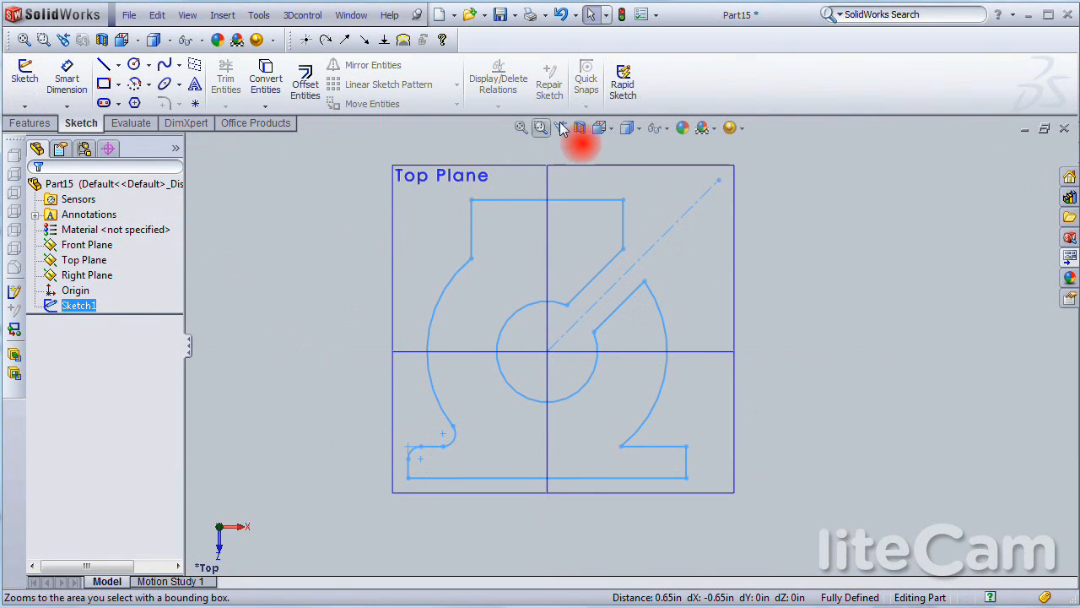
pyautogui.click(600, 129)
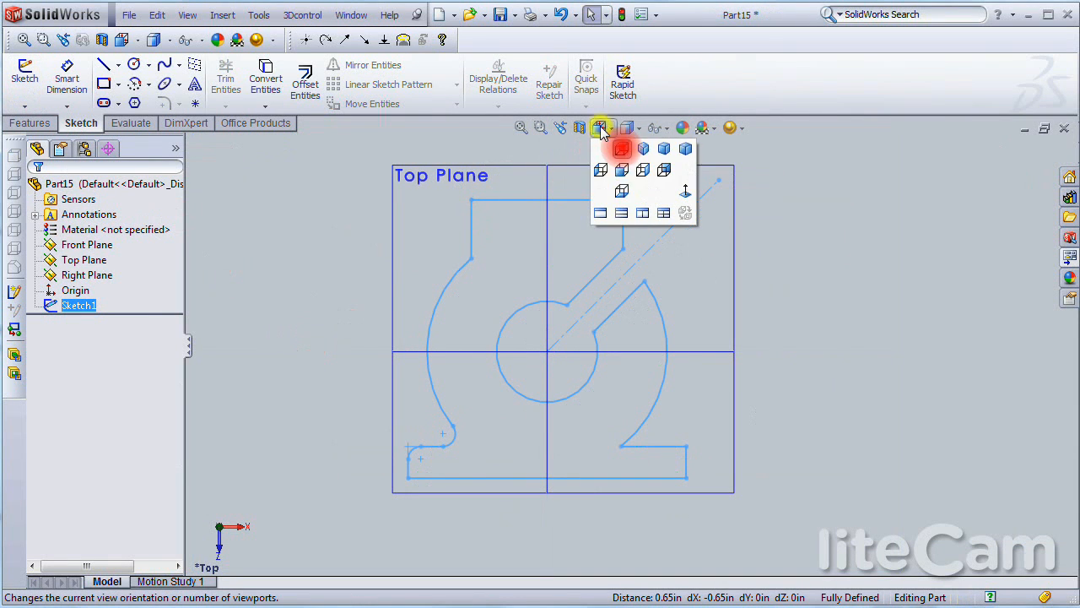
pyautogui.click(621, 148)
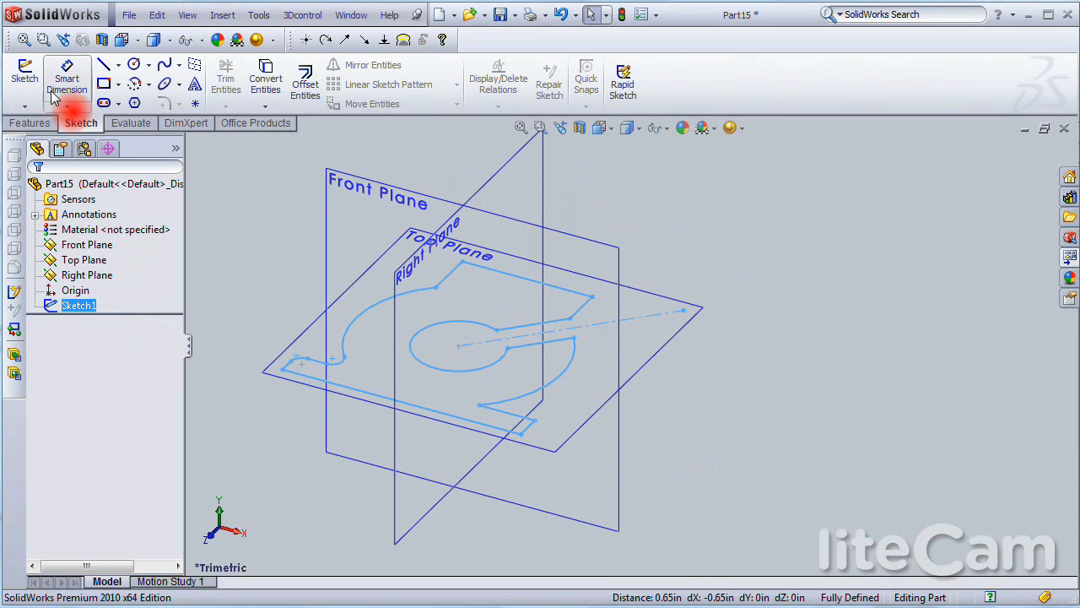
pyautogui.click(30, 121)
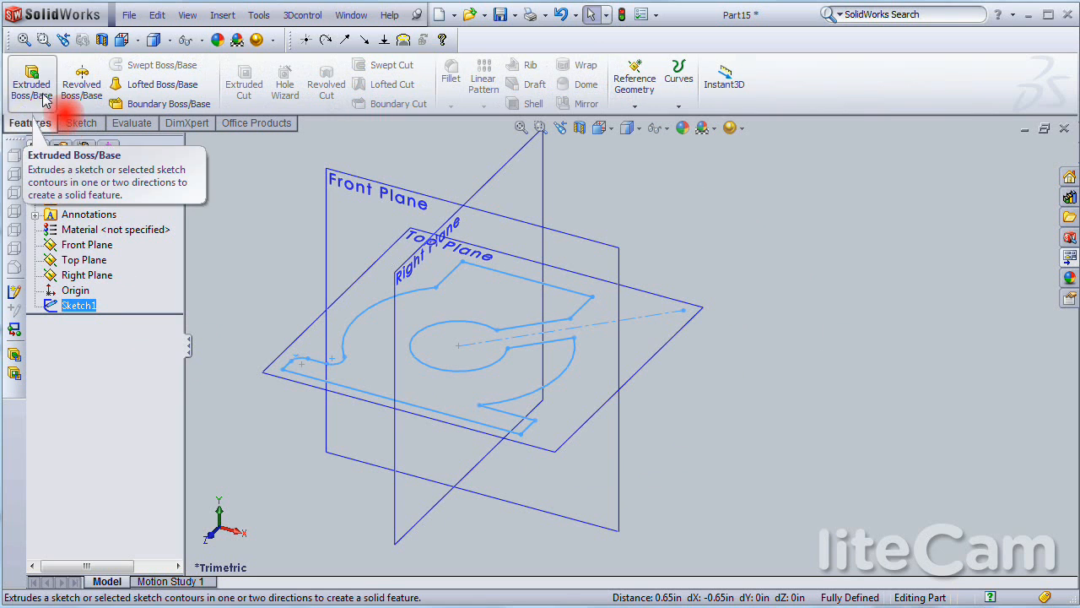
# Step: Extrude the sketch as a Blind boss 7/16 in (0.4375 in) thick
pyautogui.click(31, 81)
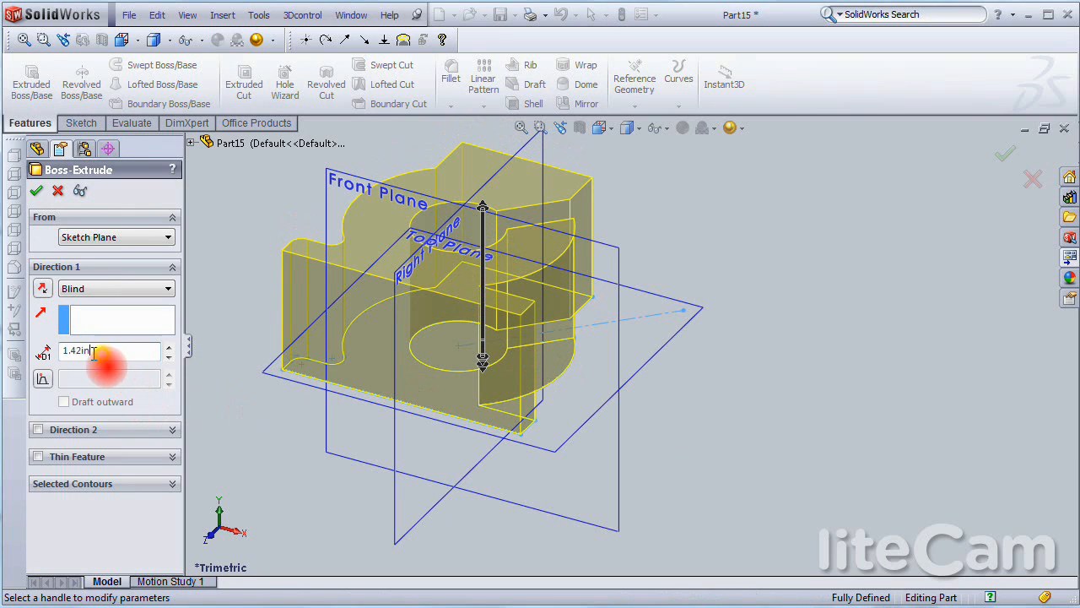
pyautogui.tripleClick(108, 349)
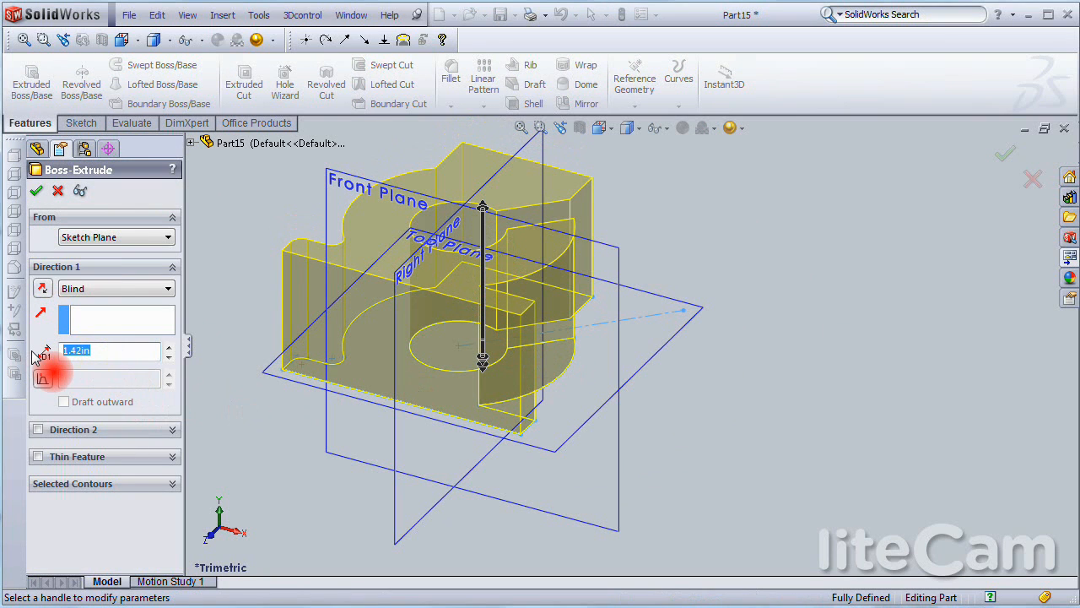
pyautogui.write('7/1')
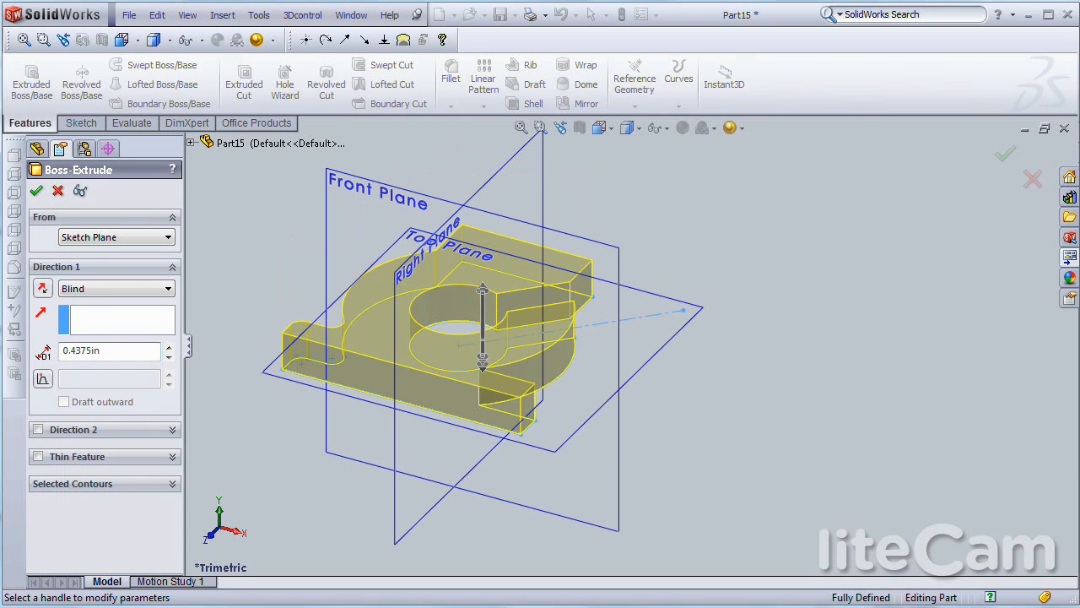
pyautogui.click(37, 189)
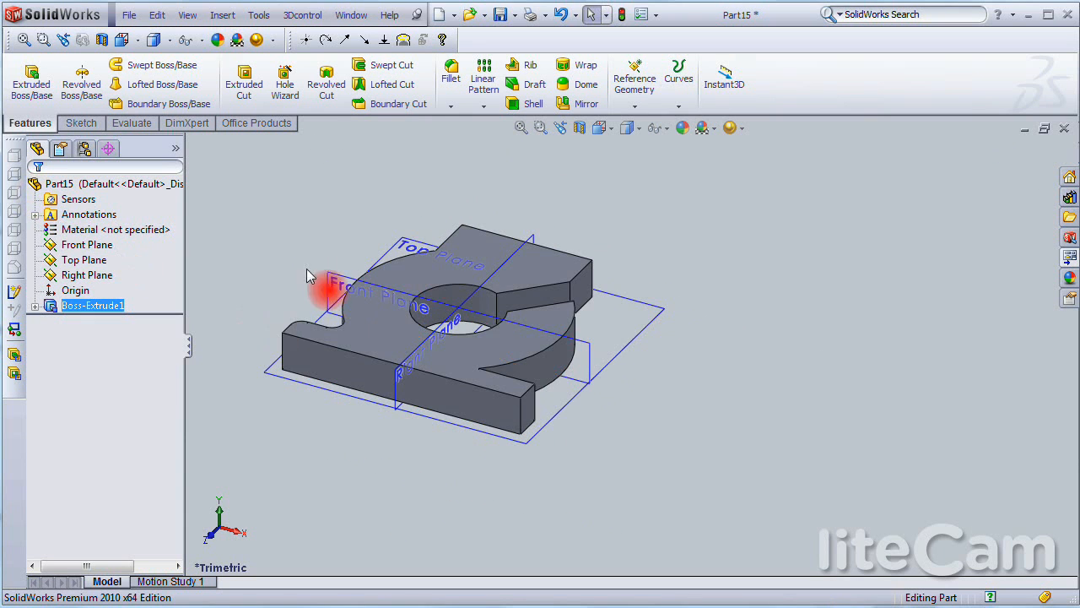